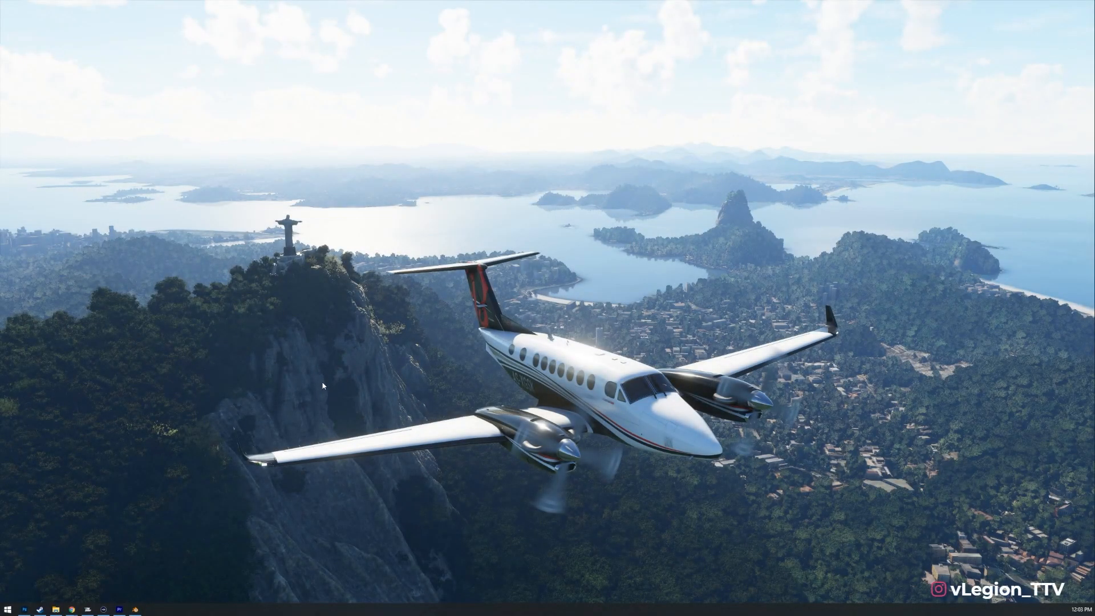
mouse_move(326, 406)
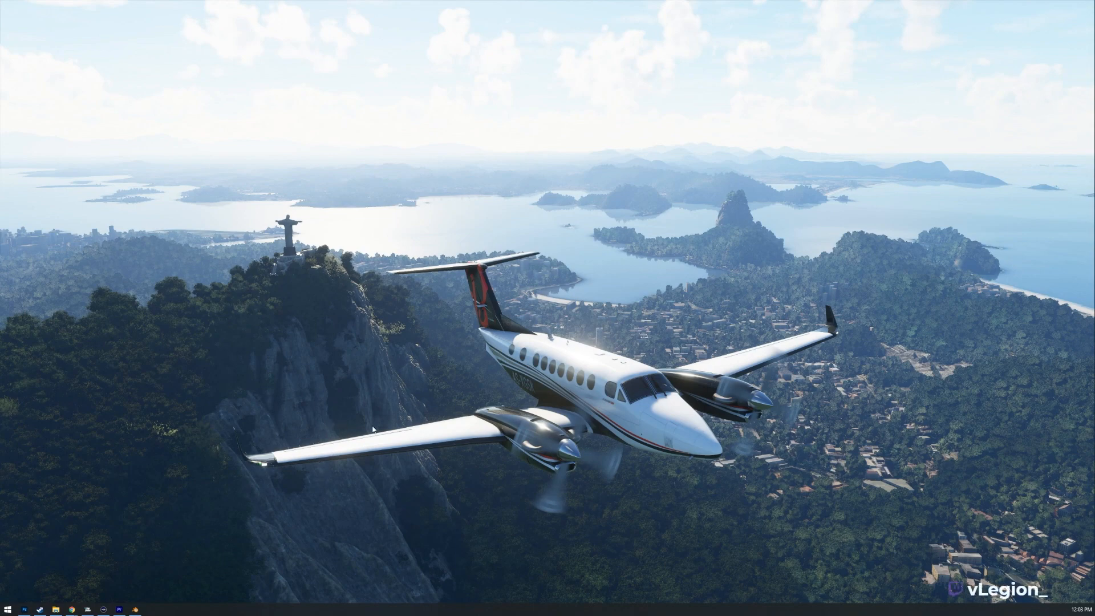
mouse_move(349, 411)
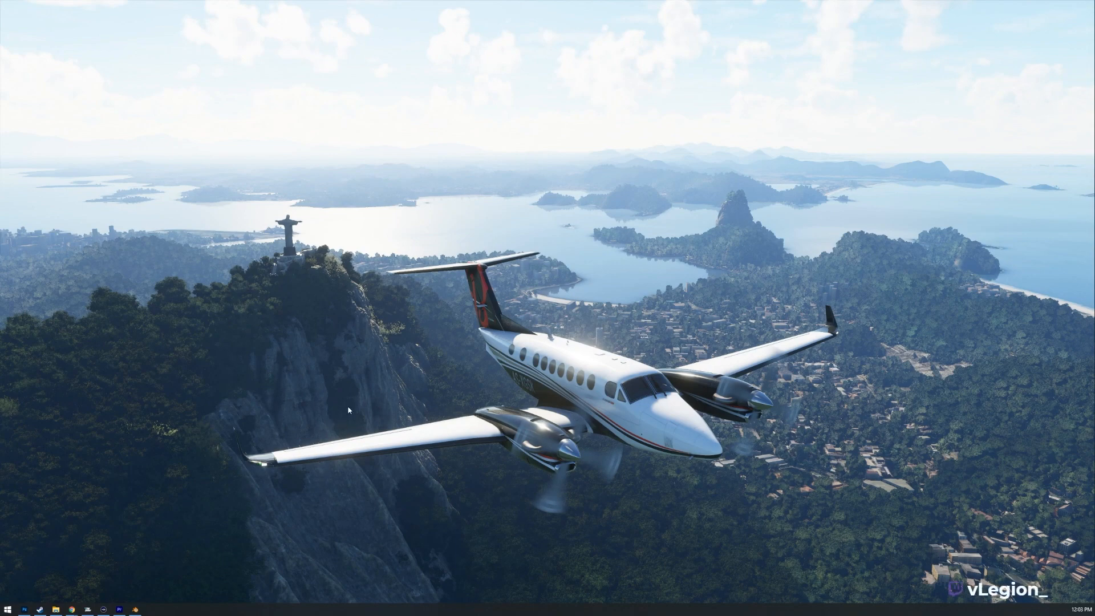
mouse_move(357, 420)
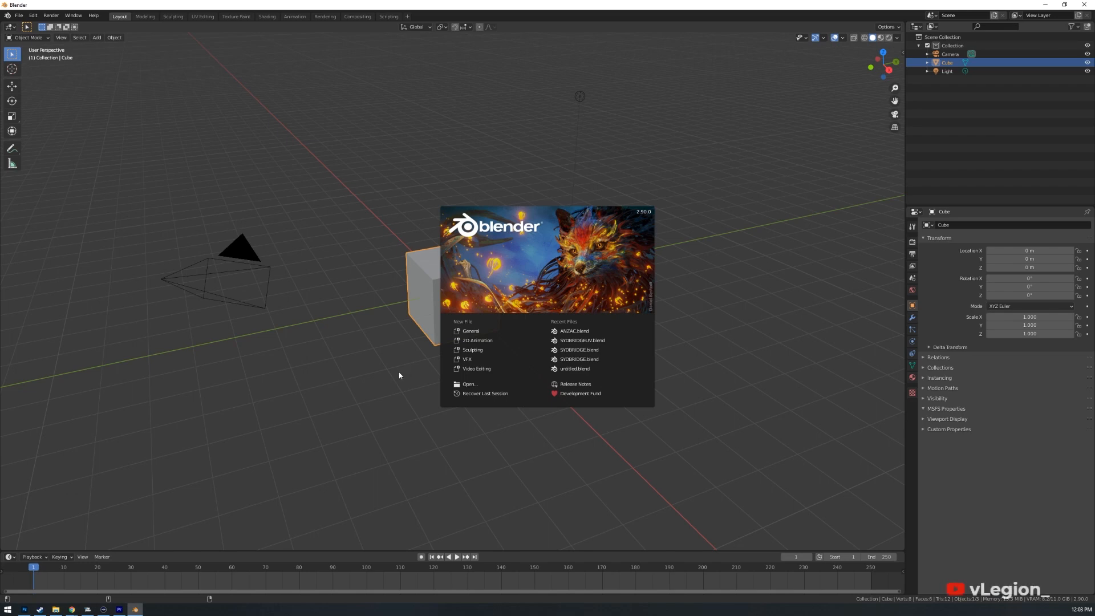
mouse_move(362, 391)
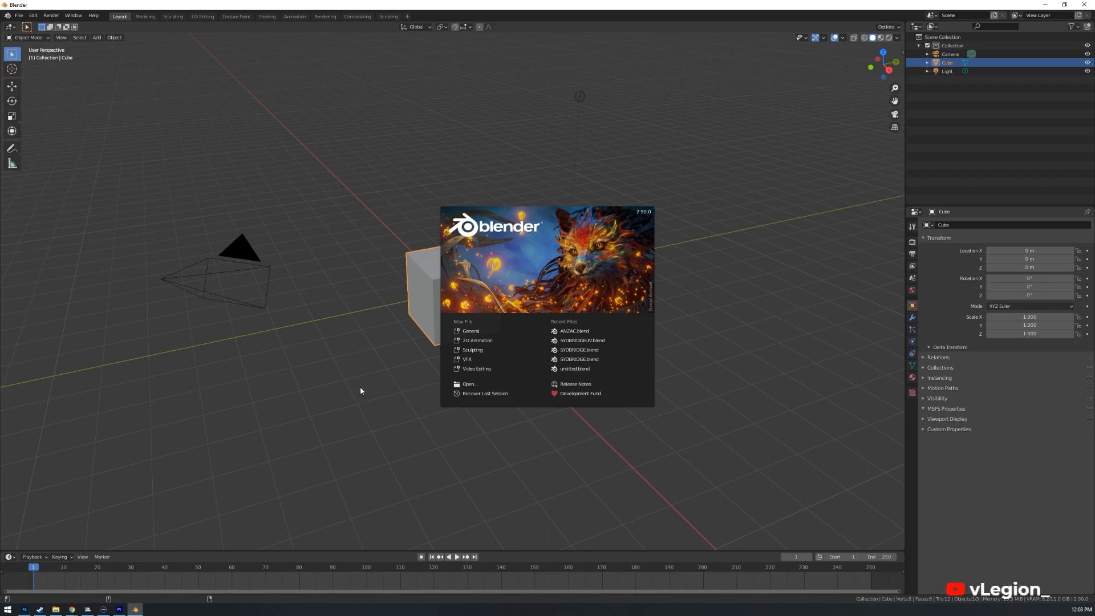
mouse_move(470, 331)
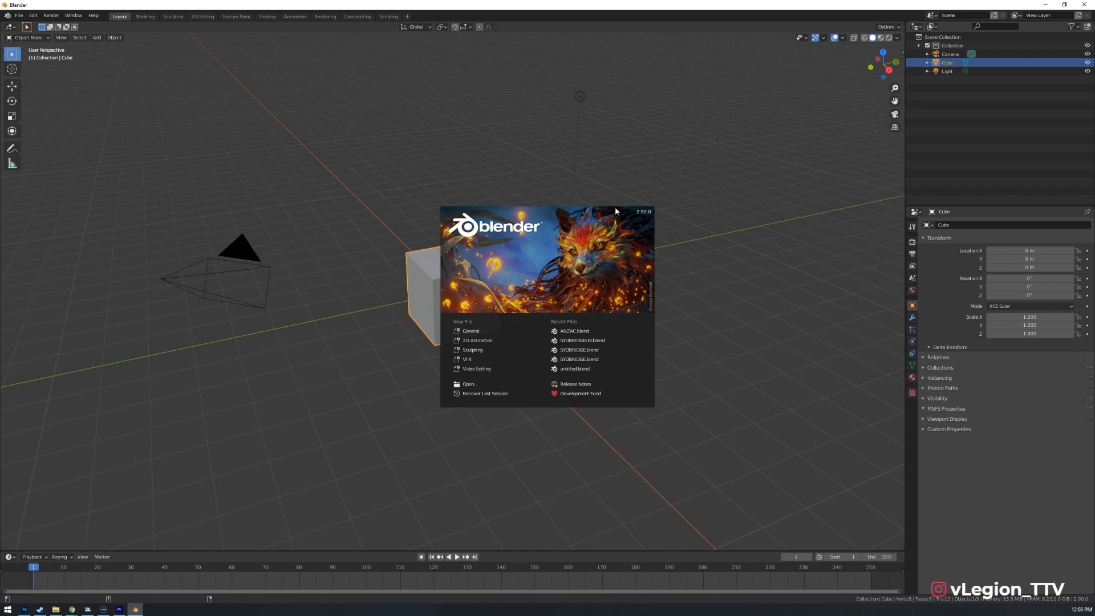
mouse_move(142, 251)
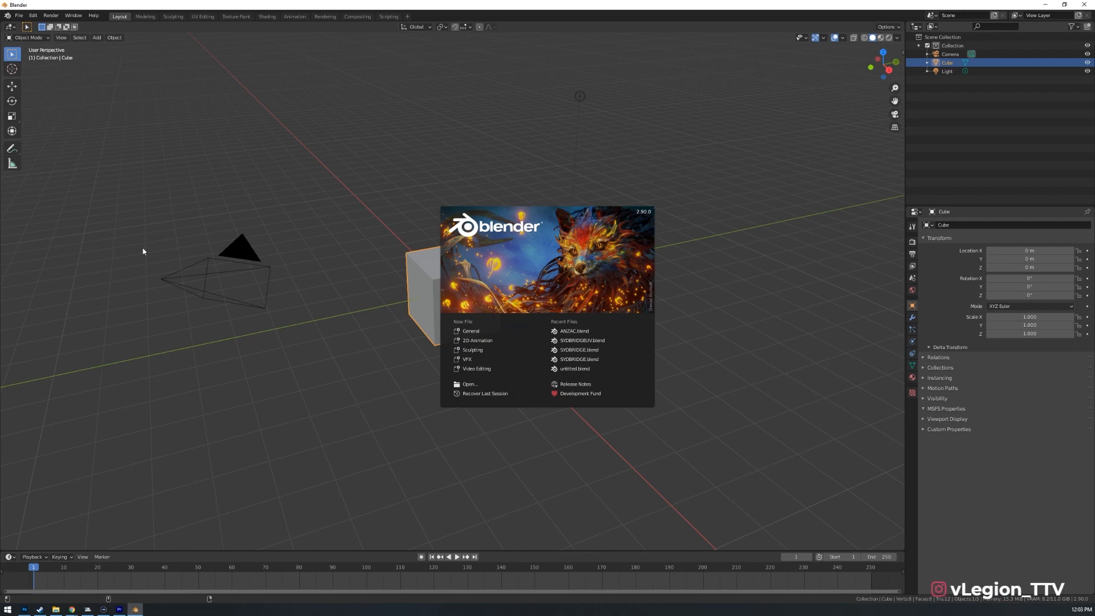
mouse_move(486, 331)
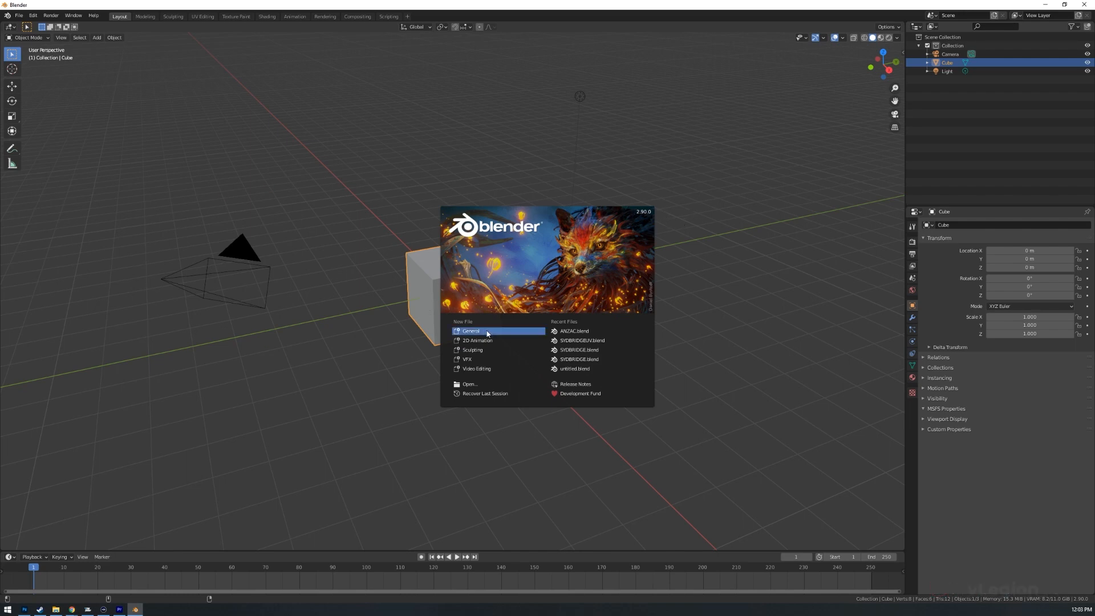
mouse_move(502, 336)
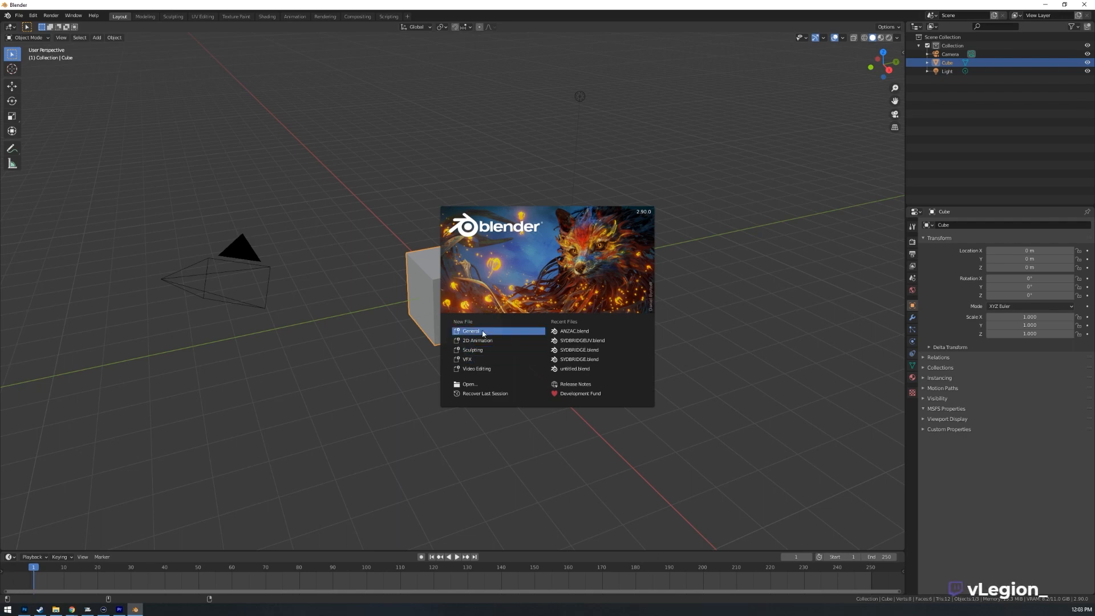
- Start a new General file from Blender's splash screen
click(482, 331)
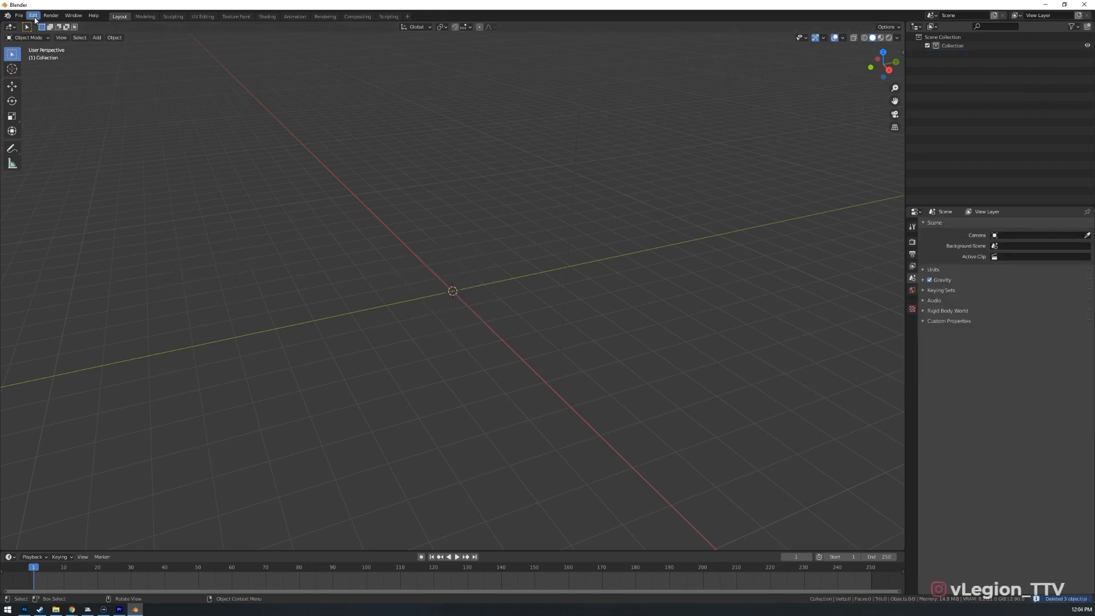
- Review Interface and Add-ons in Preferences, toggling the MSFSToolkit add-on
click(35, 14)
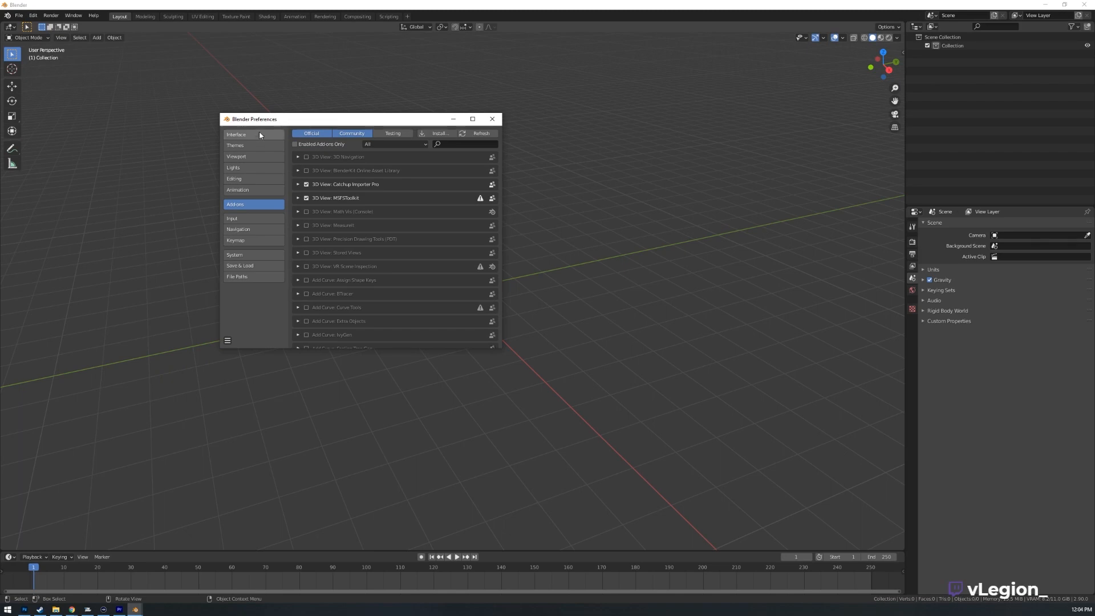
click(236, 134)
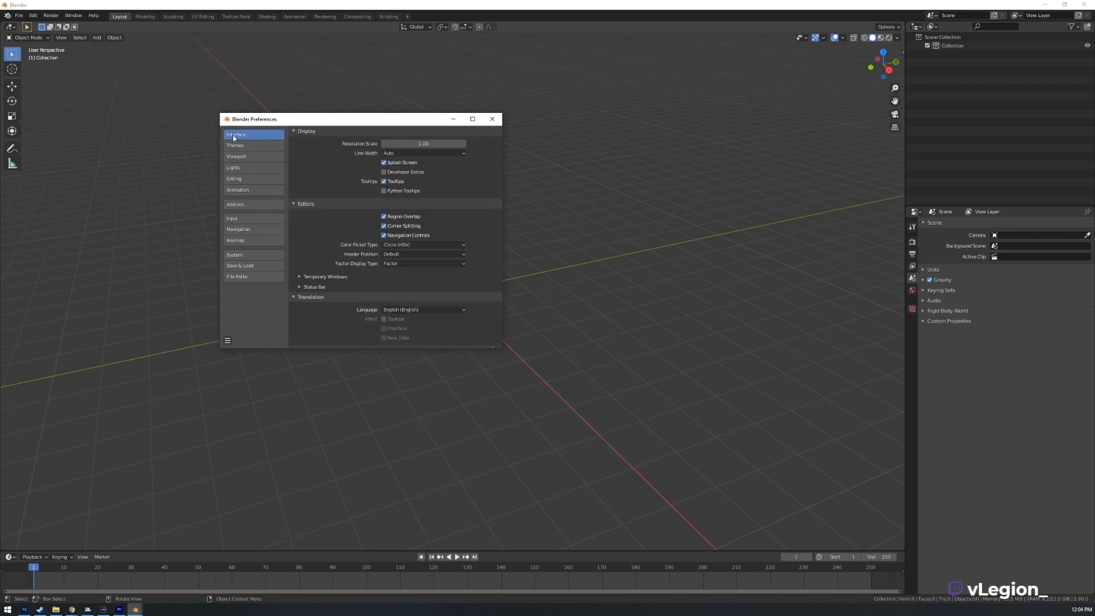
click(243, 203)
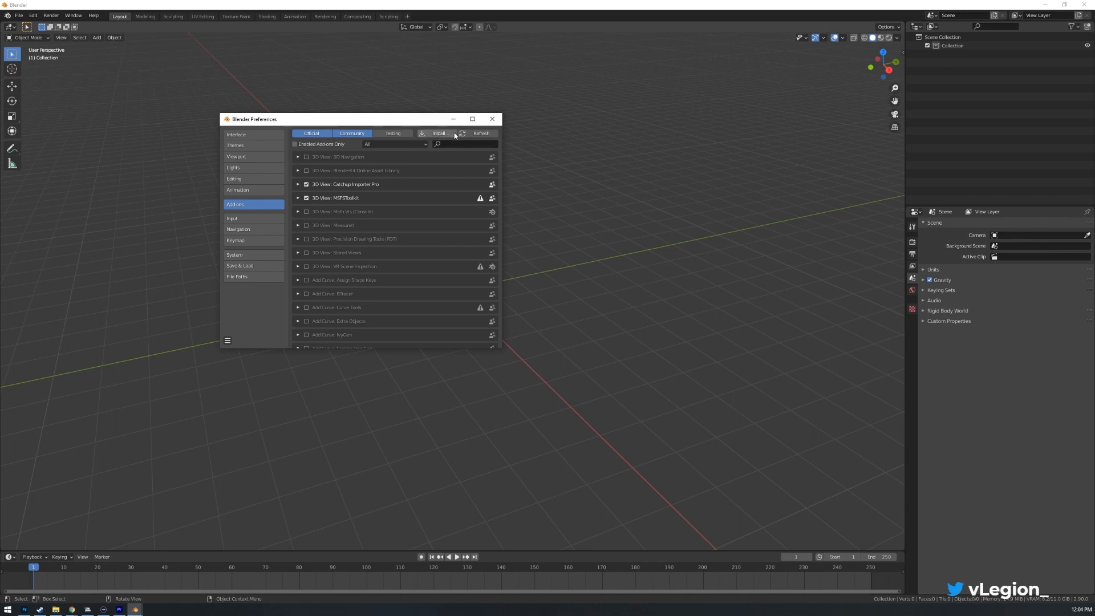
mouse_move(455, 134)
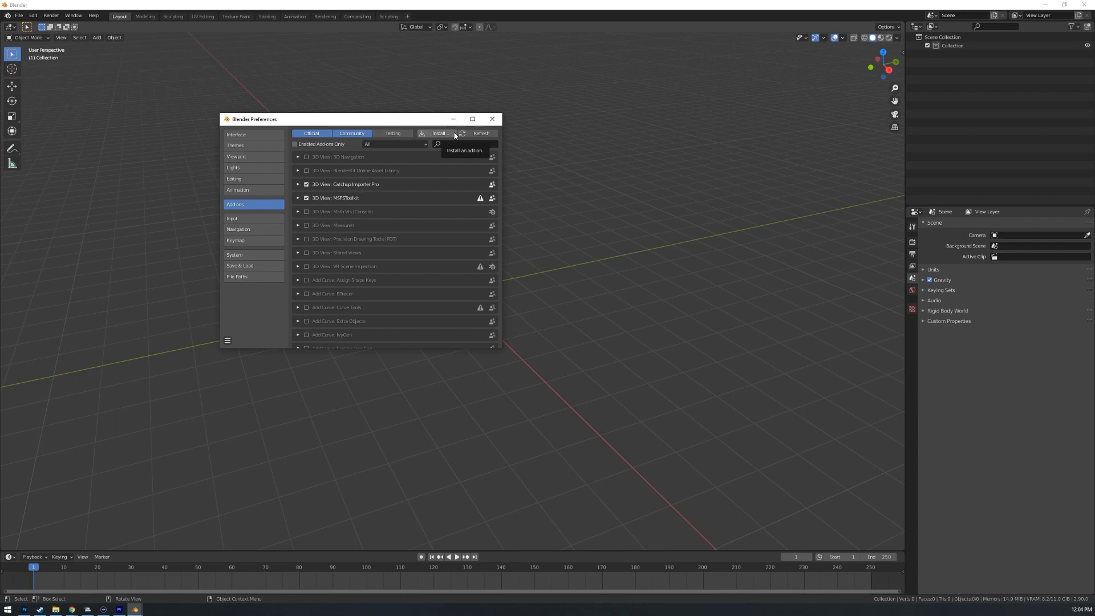
mouse_move(323, 199)
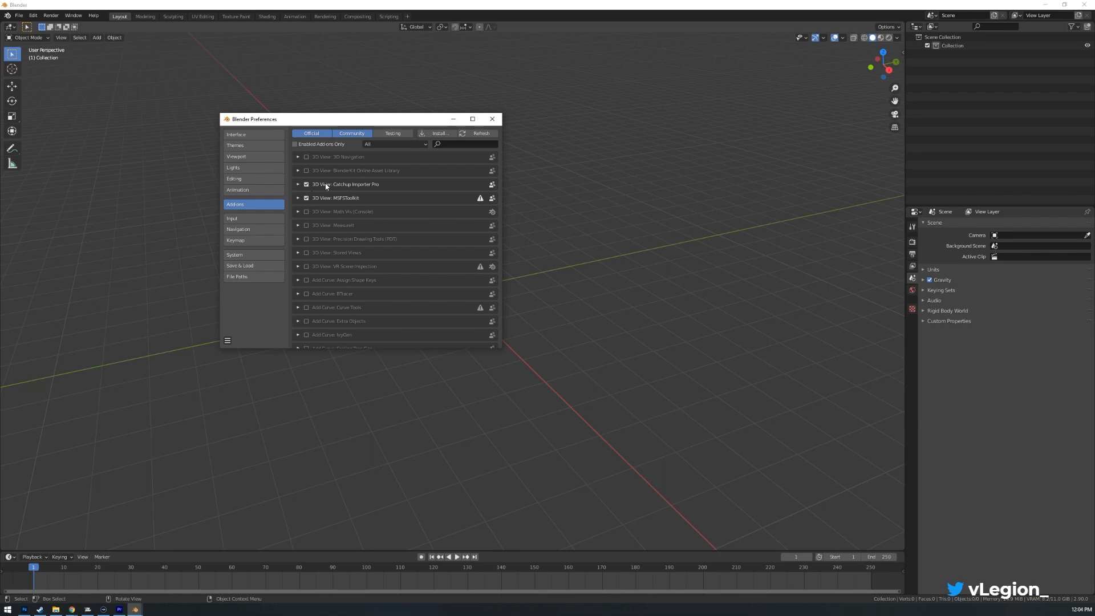
mouse_move(324, 203)
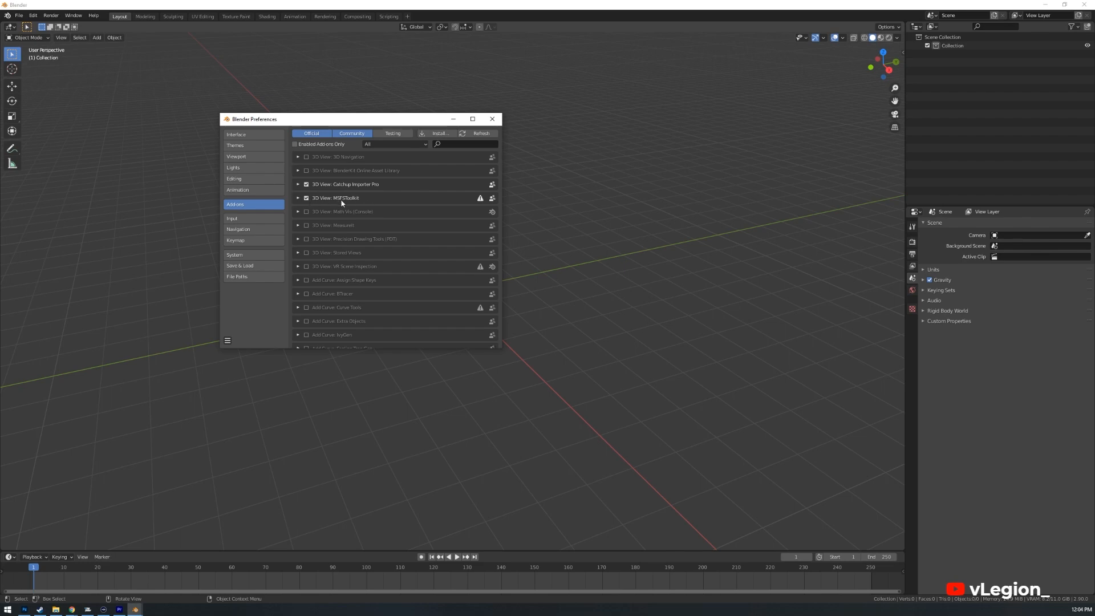
click(305, 198)
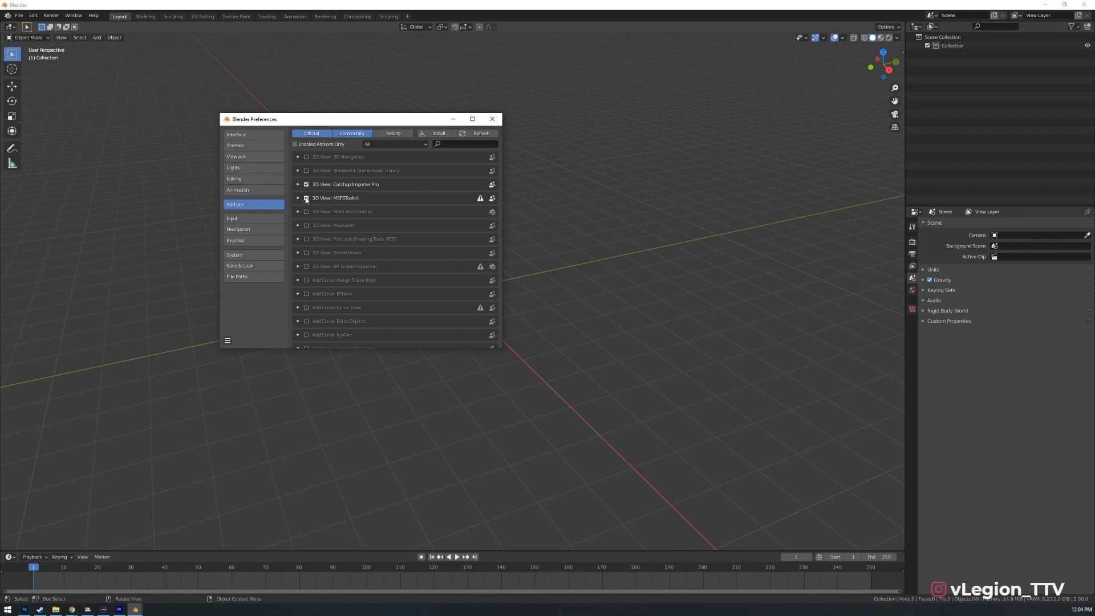
click(306, 198)
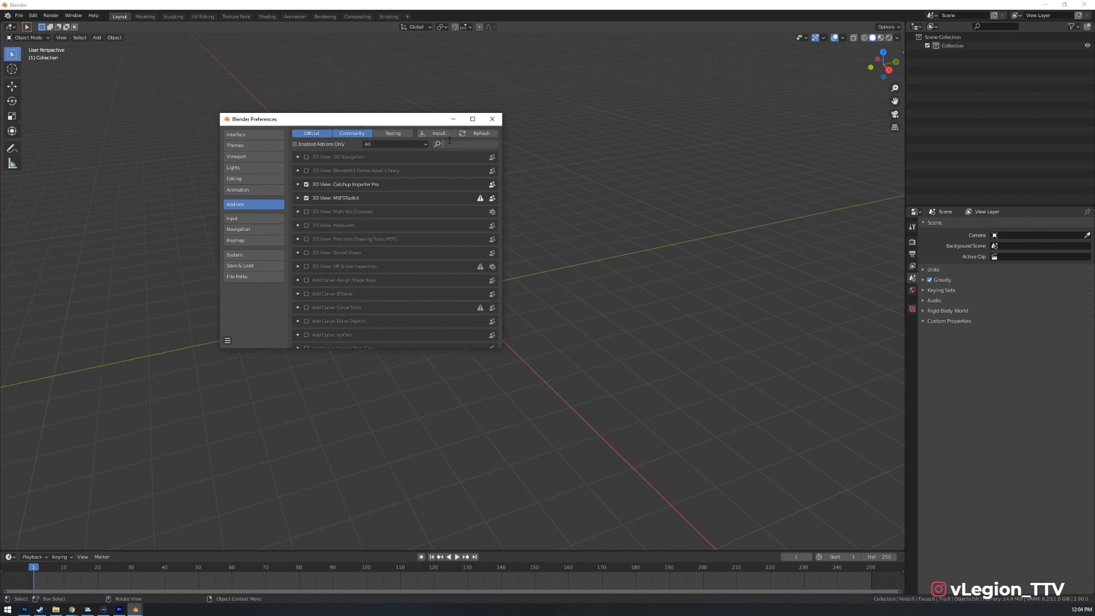
- Search add-ons for 'MSF', confirm both MSFS add-ons are ticked, and close Preferences
text(MSD)
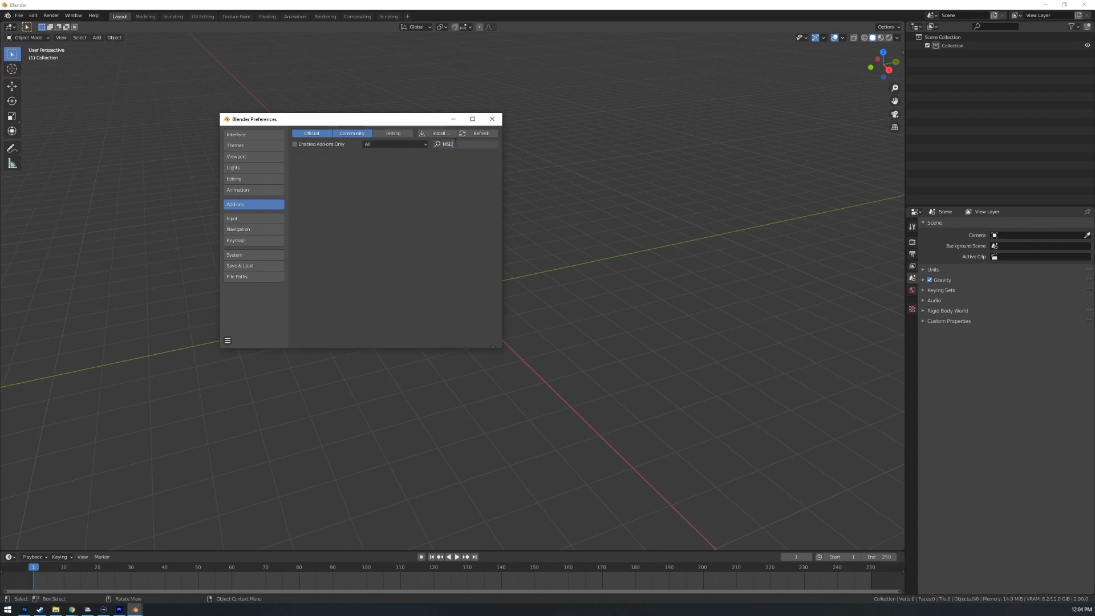
text(MSF)
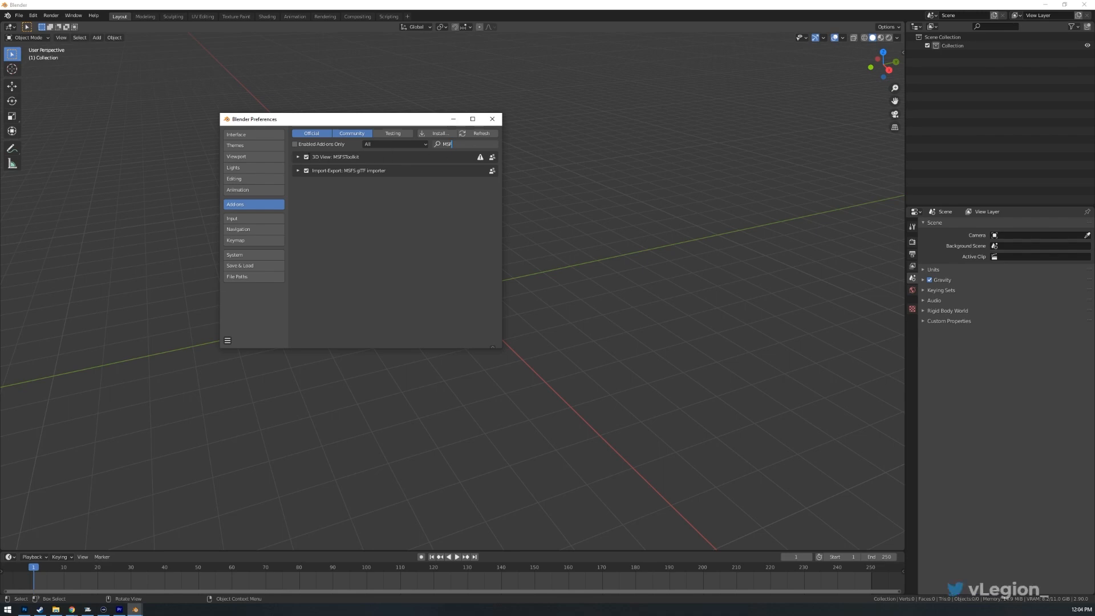
mouse_move(492, 119)
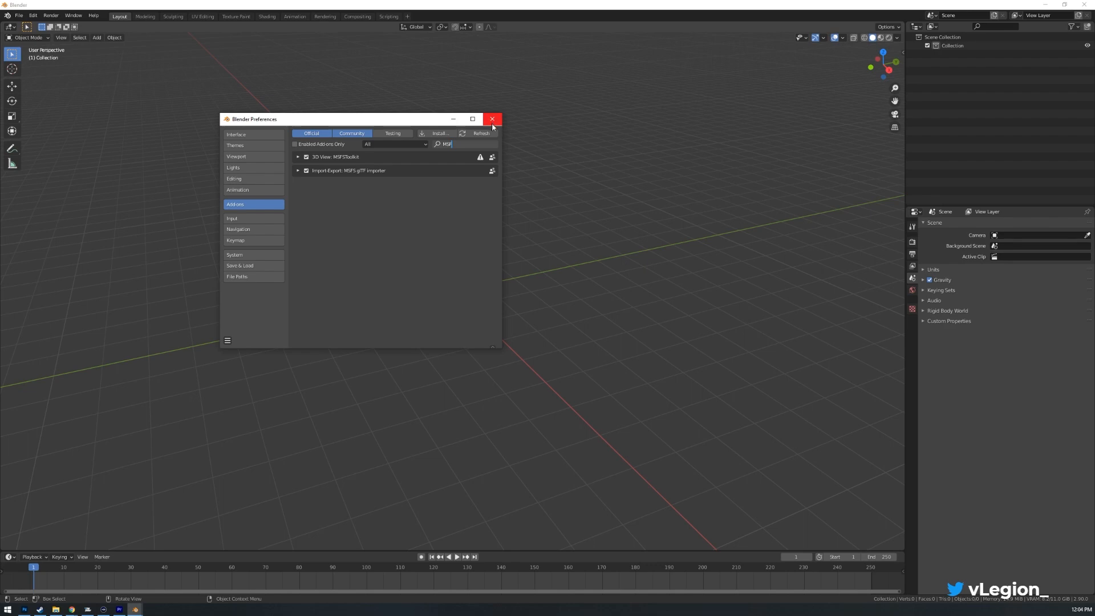
click(492, 118)
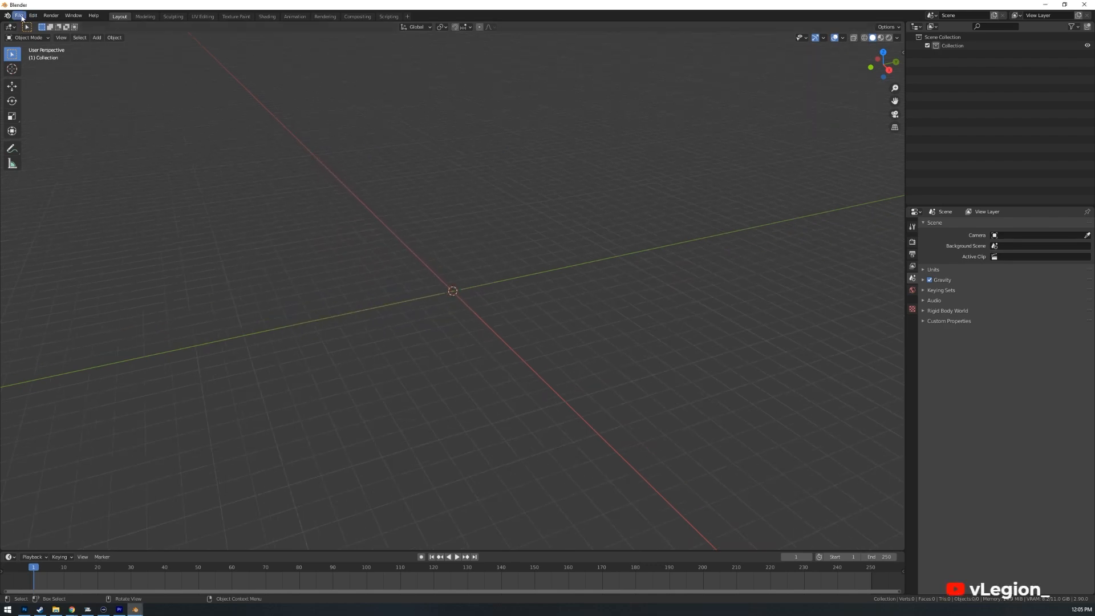
- Choose File > Import > MSFS glTF (.gltf) to get the import browser
click(19, 14)
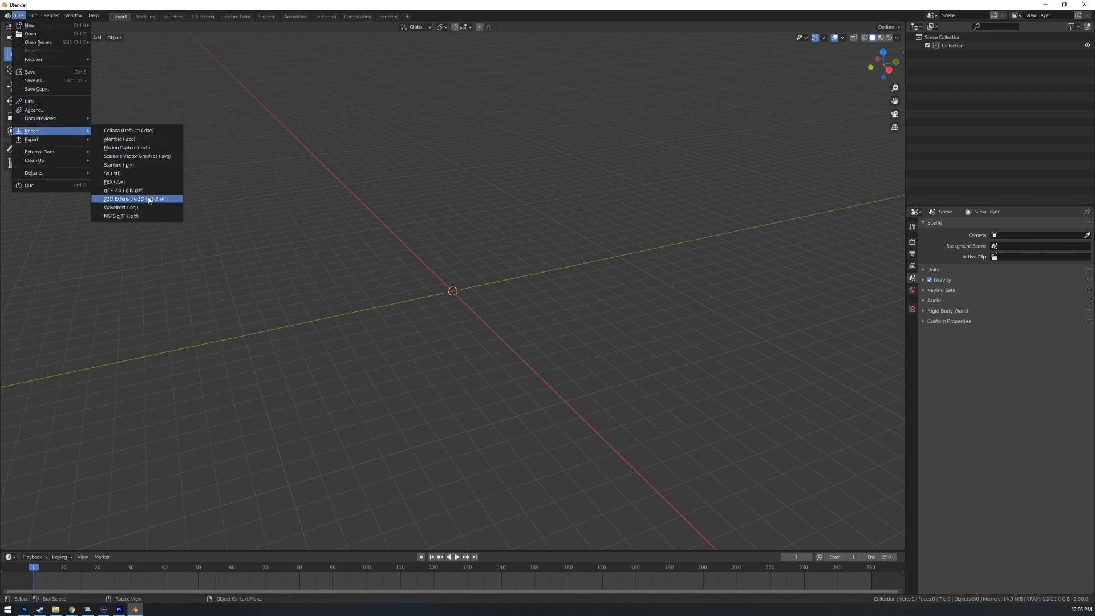
mouse_move(131, 216)
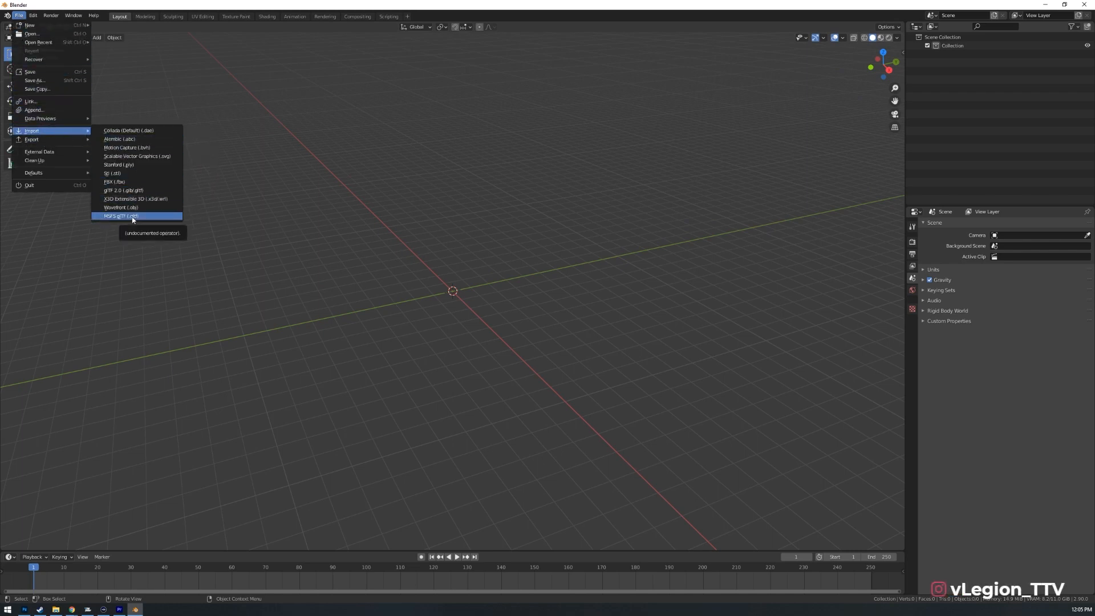
click(120, 216)
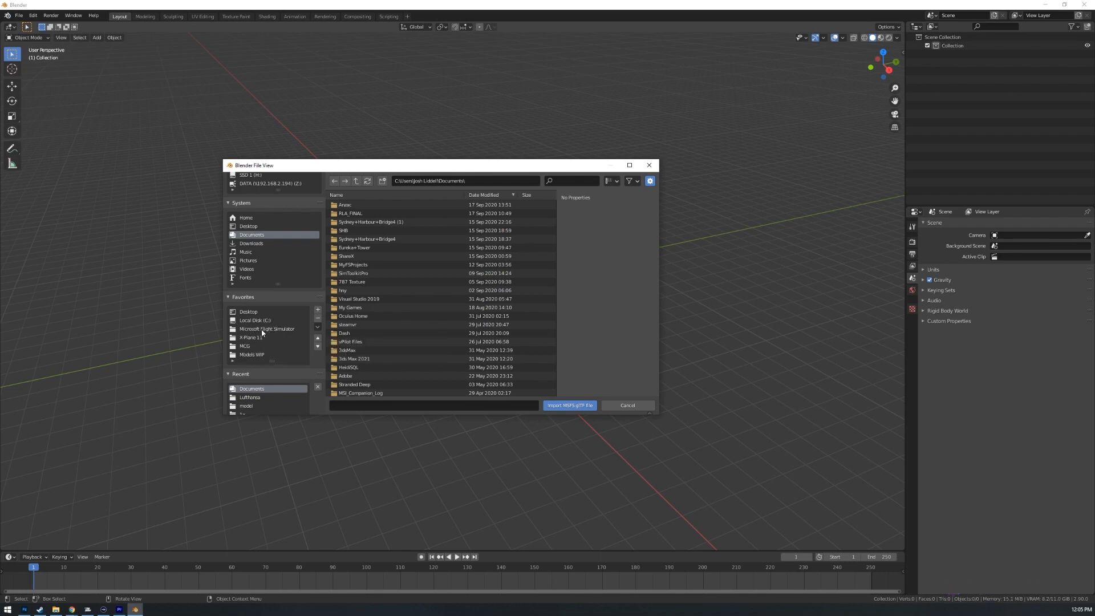
- Browse from the Flight Simulator folder into Packages > Official > Steam
click(266, 328)
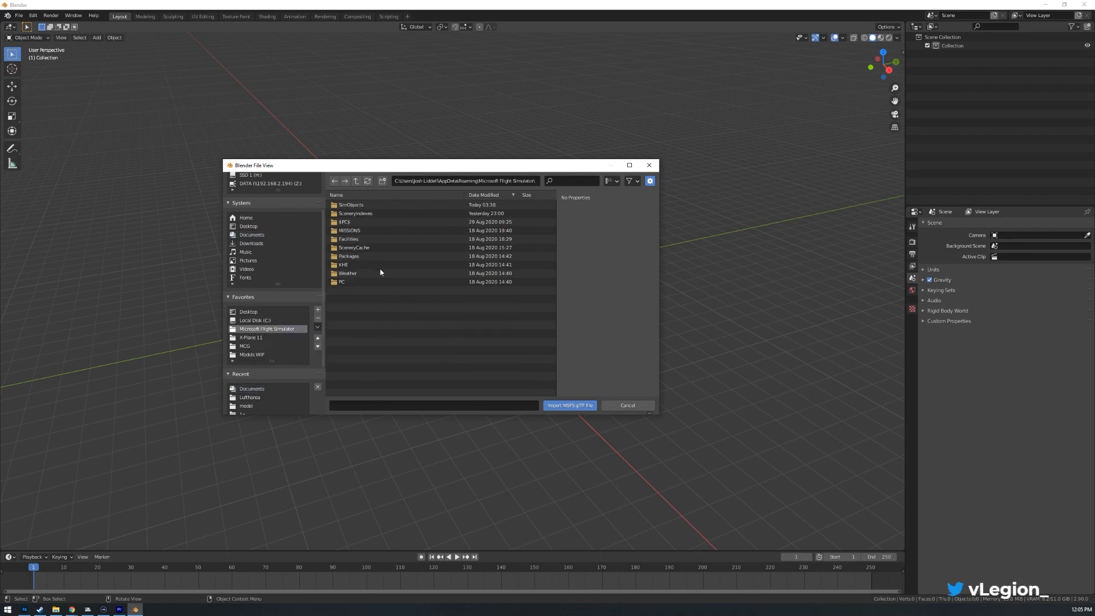
click(373, 256)
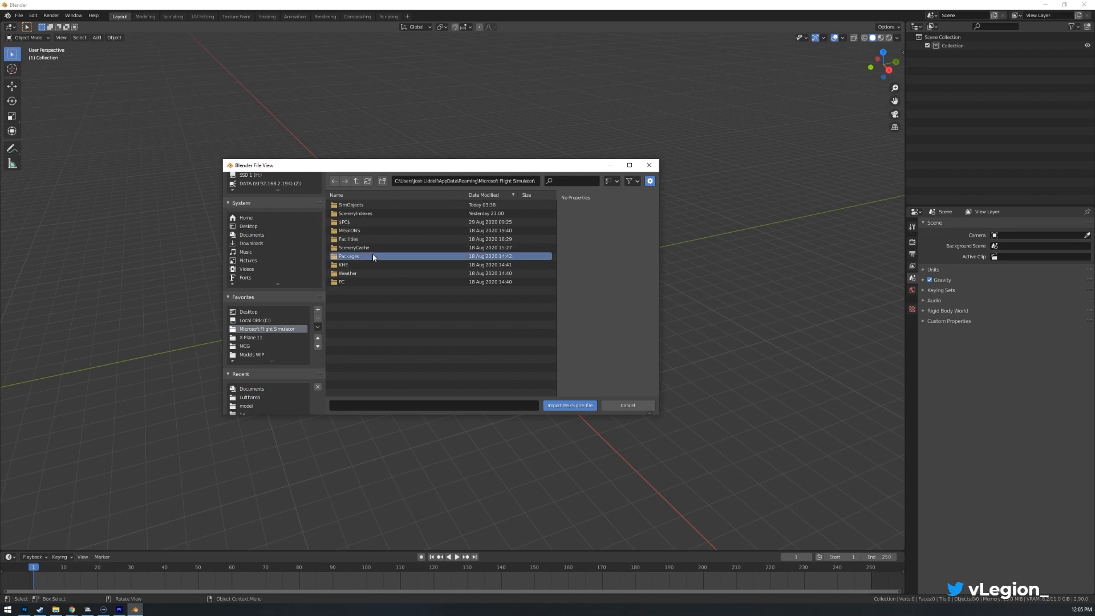
double_click(349, 256)
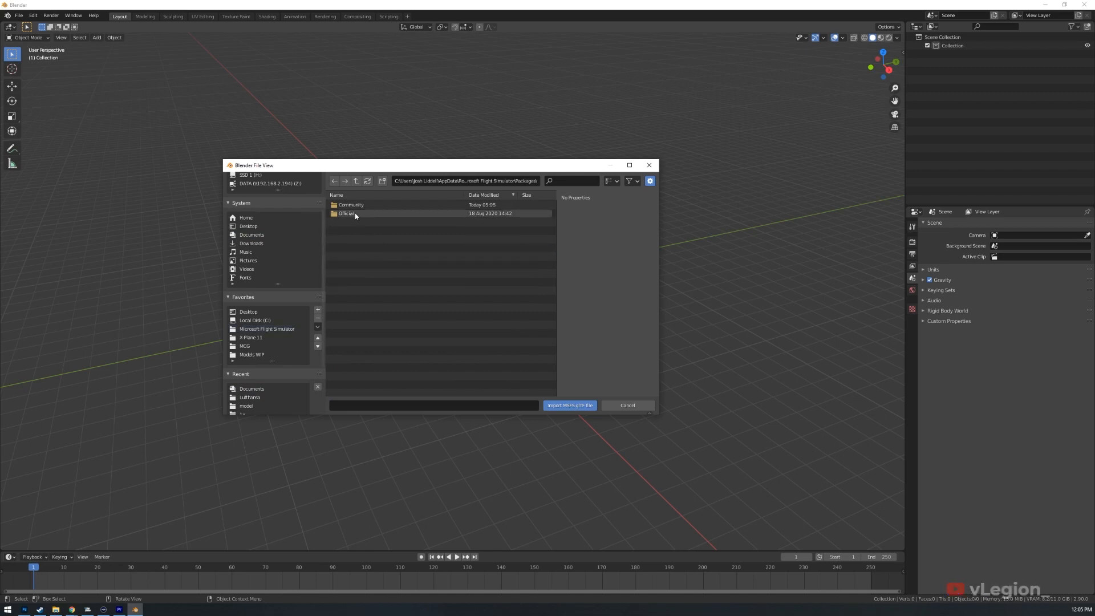
double_click(345, 213)
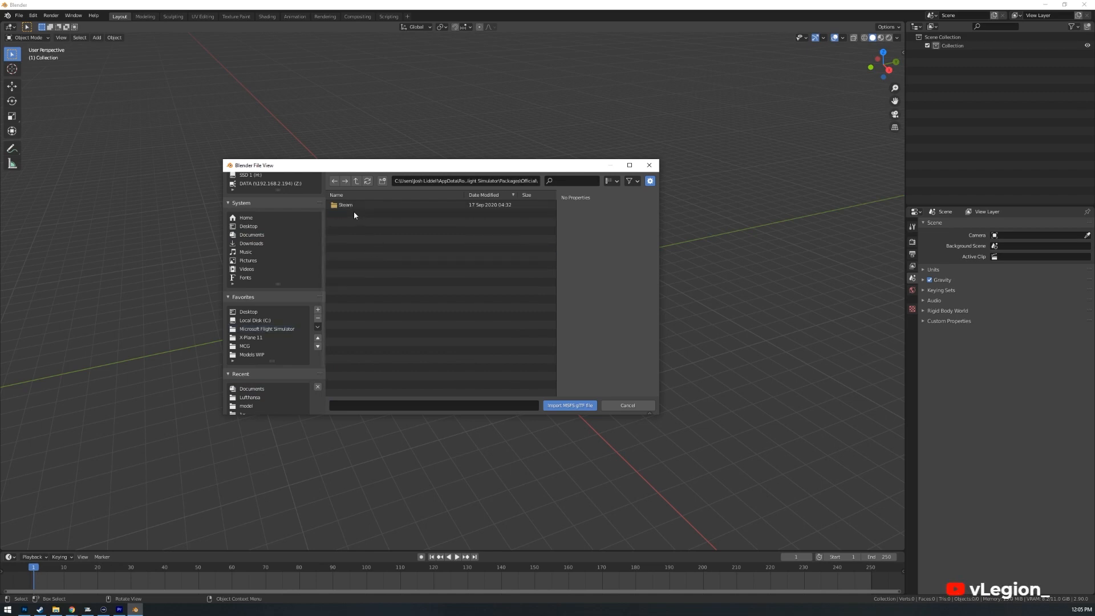
click(345, 205)
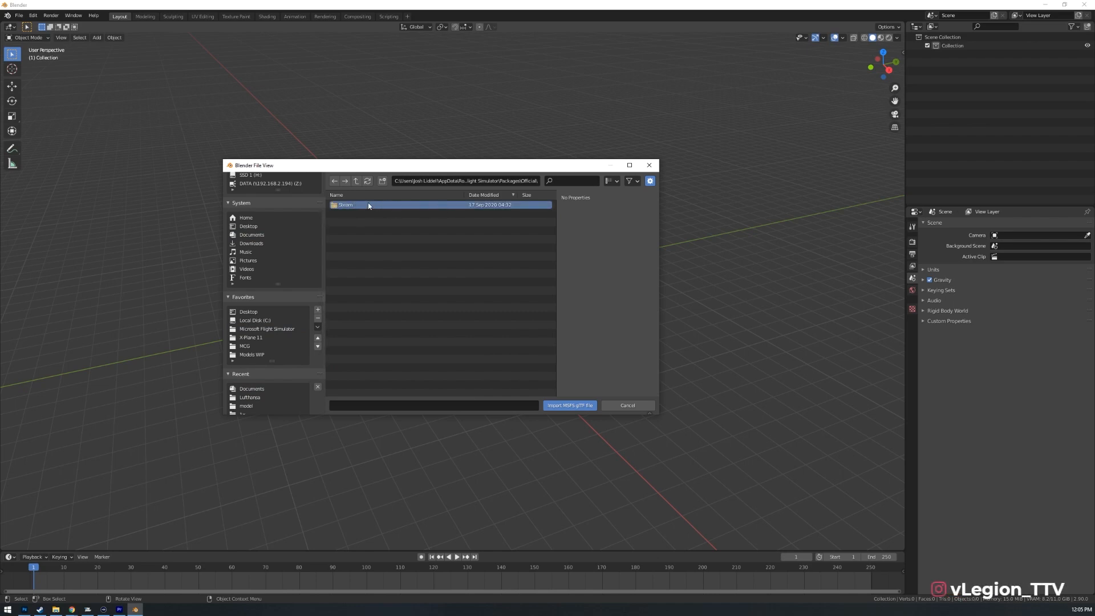
mouse_move(434, 208)
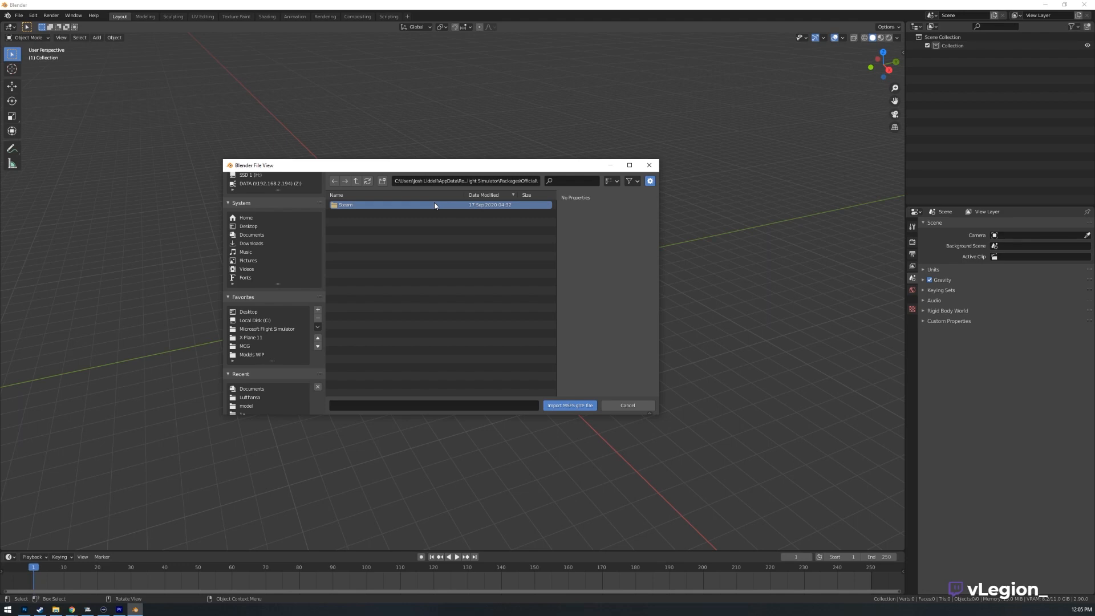
double_click(346, 204)
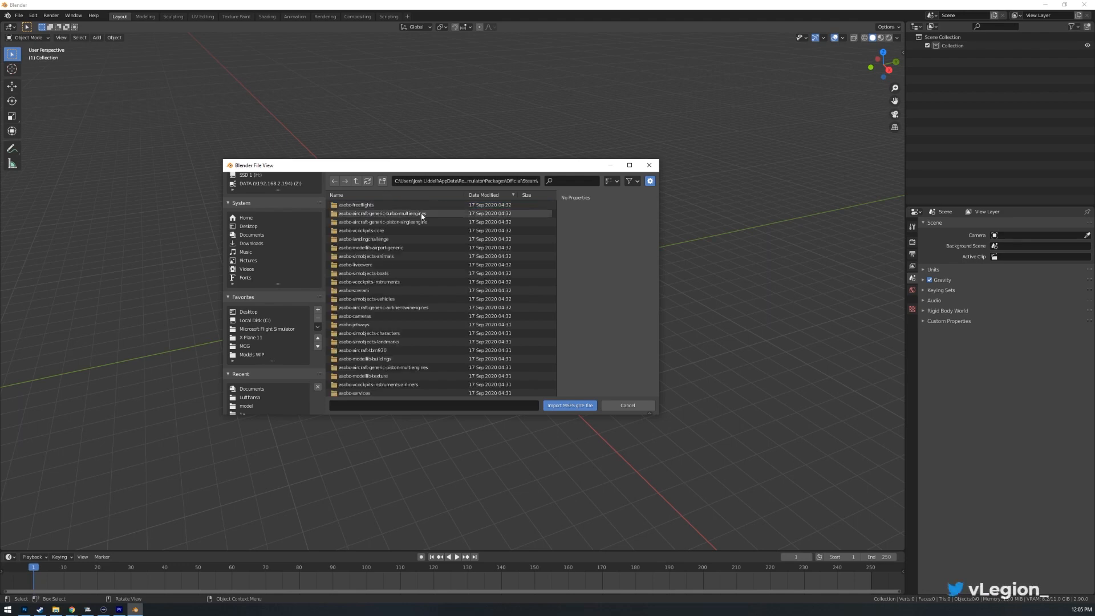
- Drill into asobo-aircraft-c152 > Airplanes > Asobo_C152 > model
scroll(down, 3)
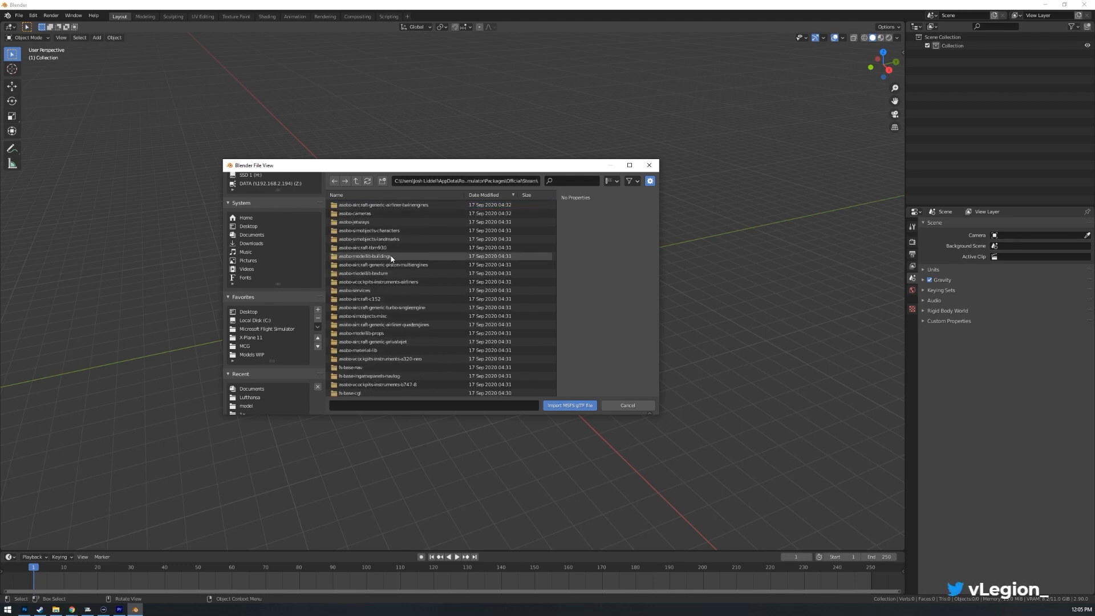
scroll(down, 3)
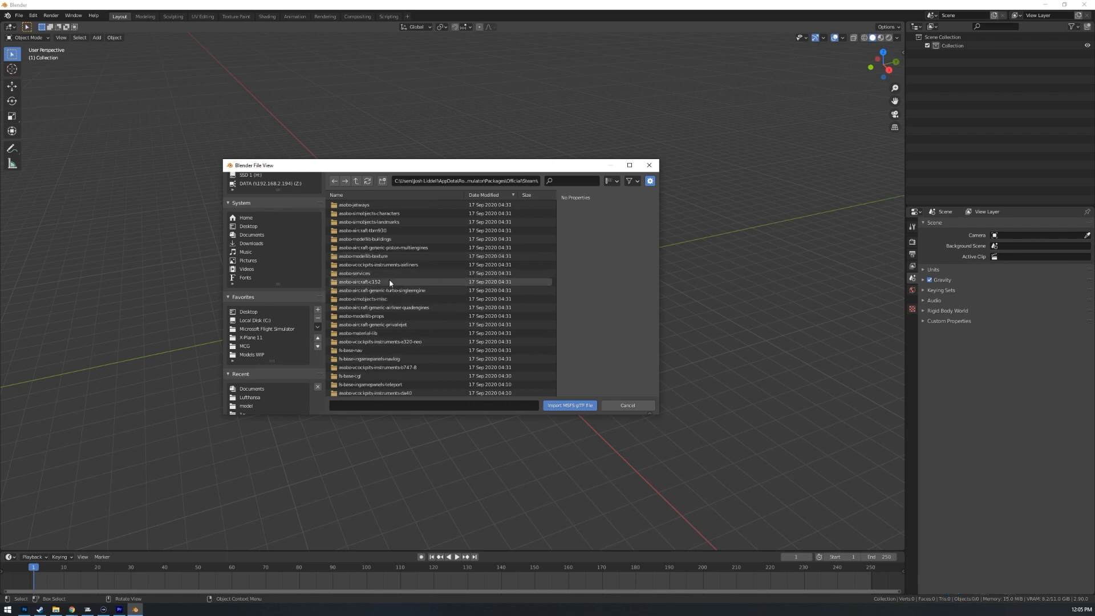
click(379, 281)
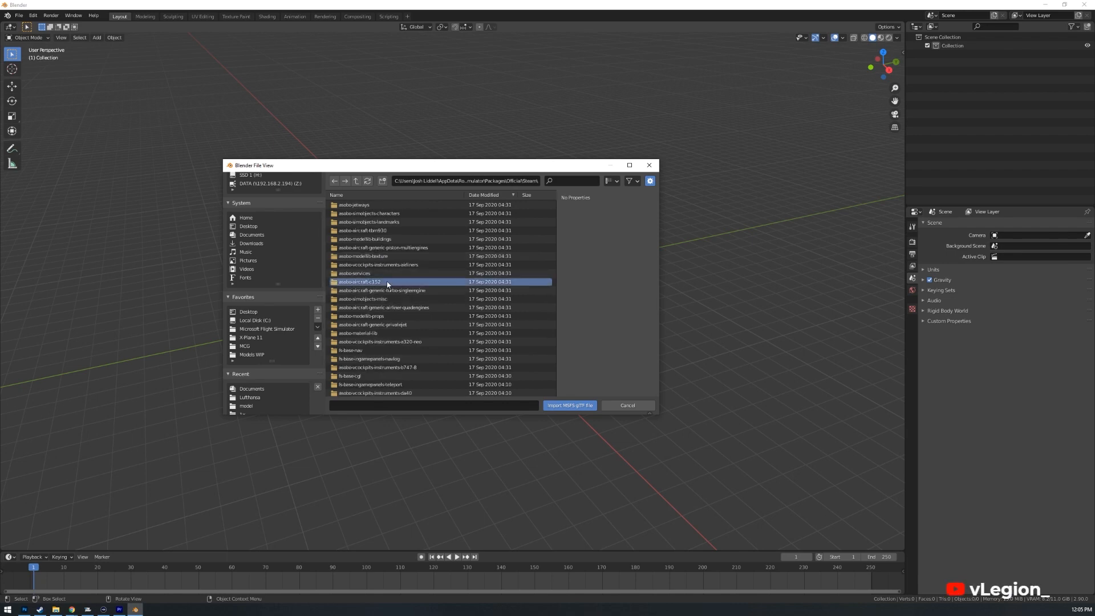
double_click(361, 282)
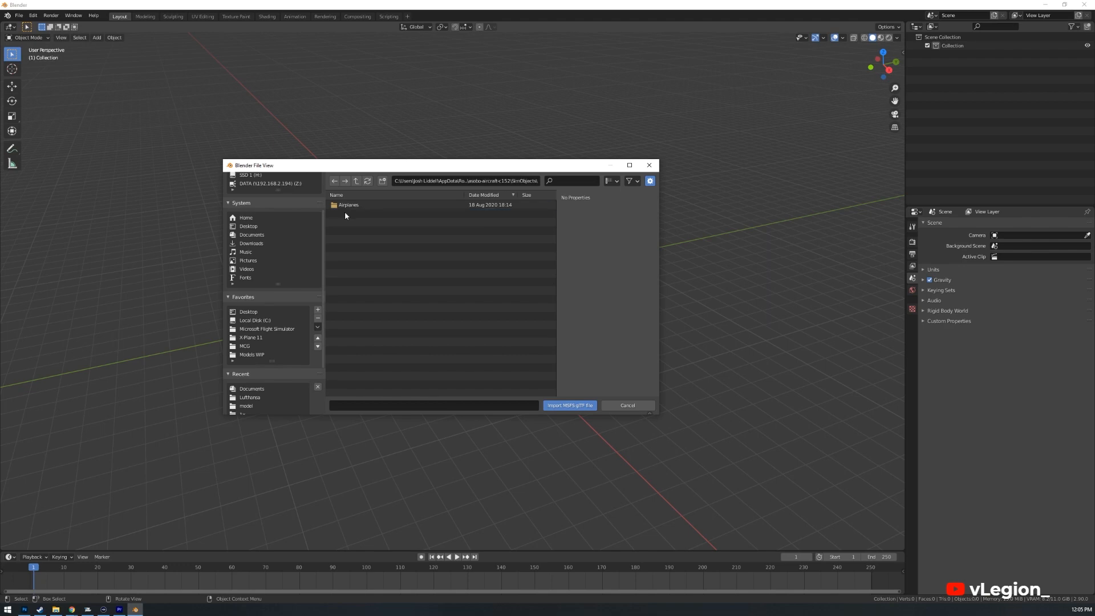
double_click(349, 205)
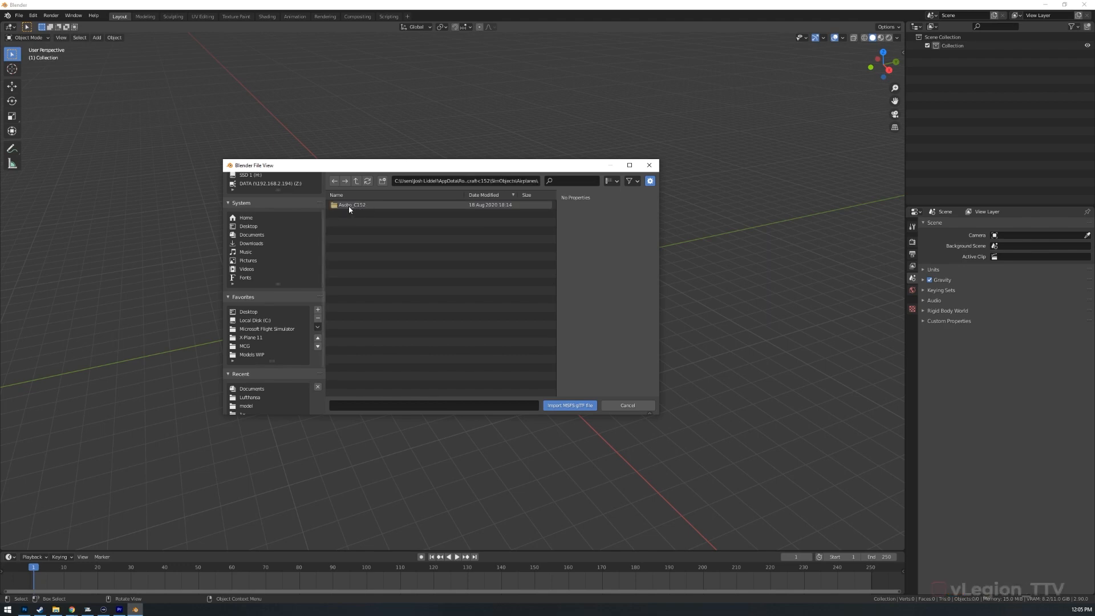
double_click(352, 205)
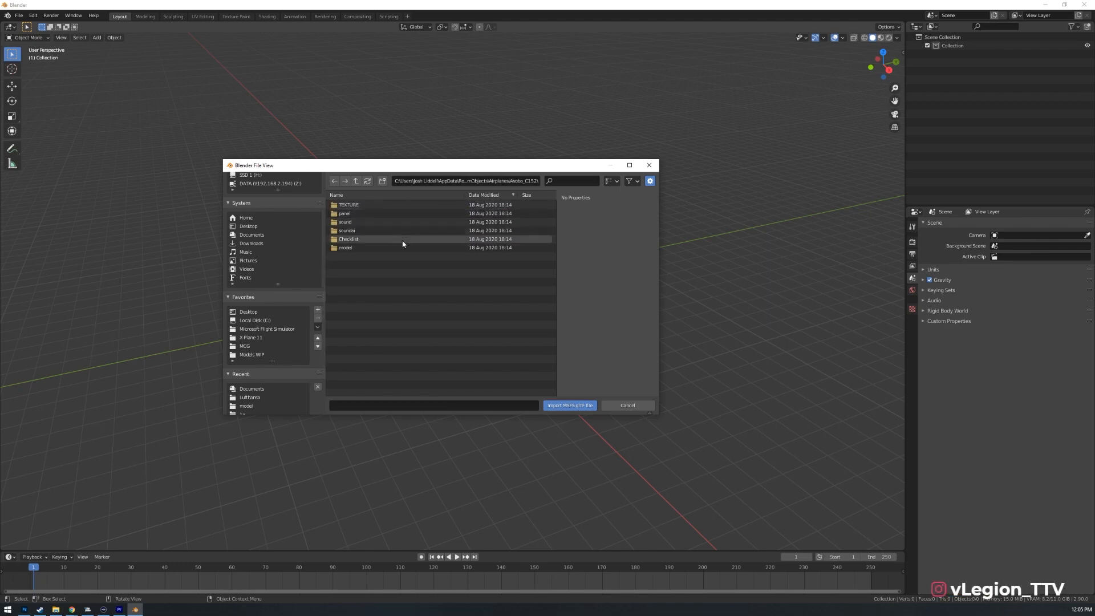
mouse_move(368, 248)
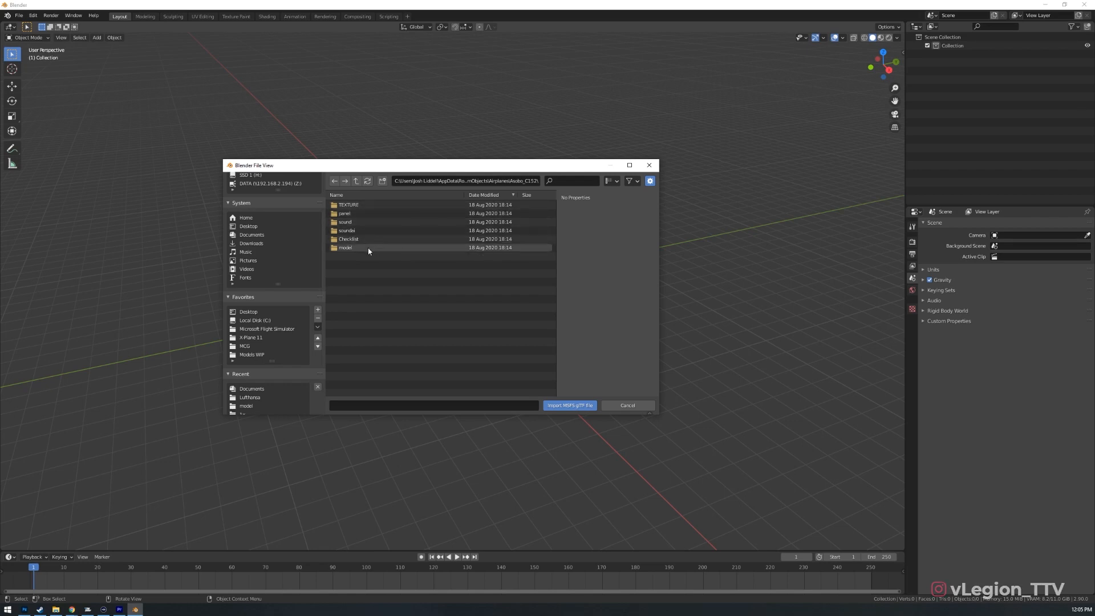
click(367, 247)
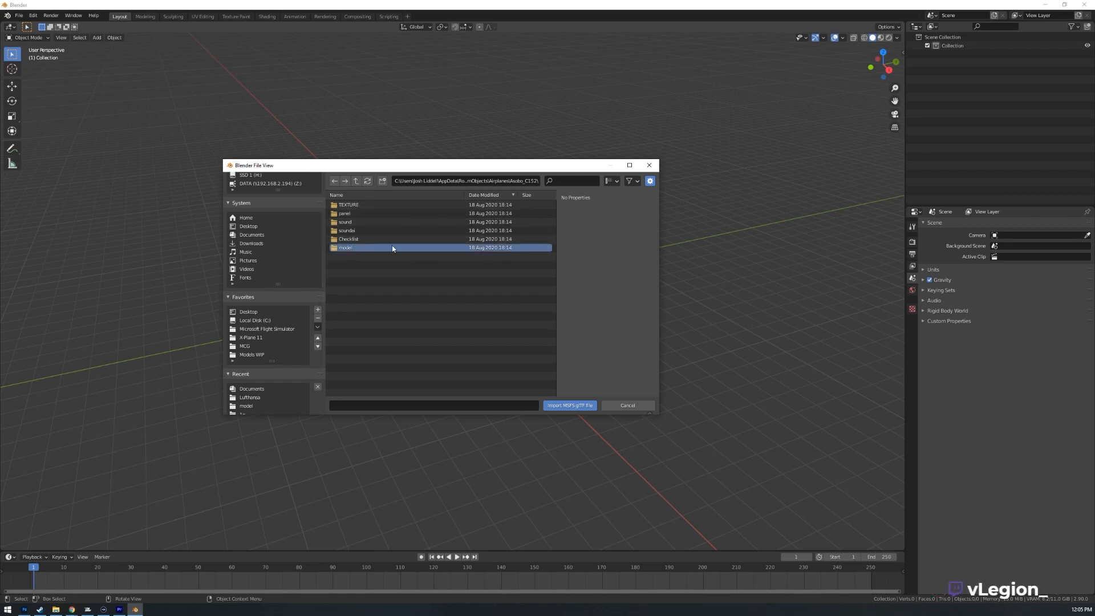
double_click(344, 247)
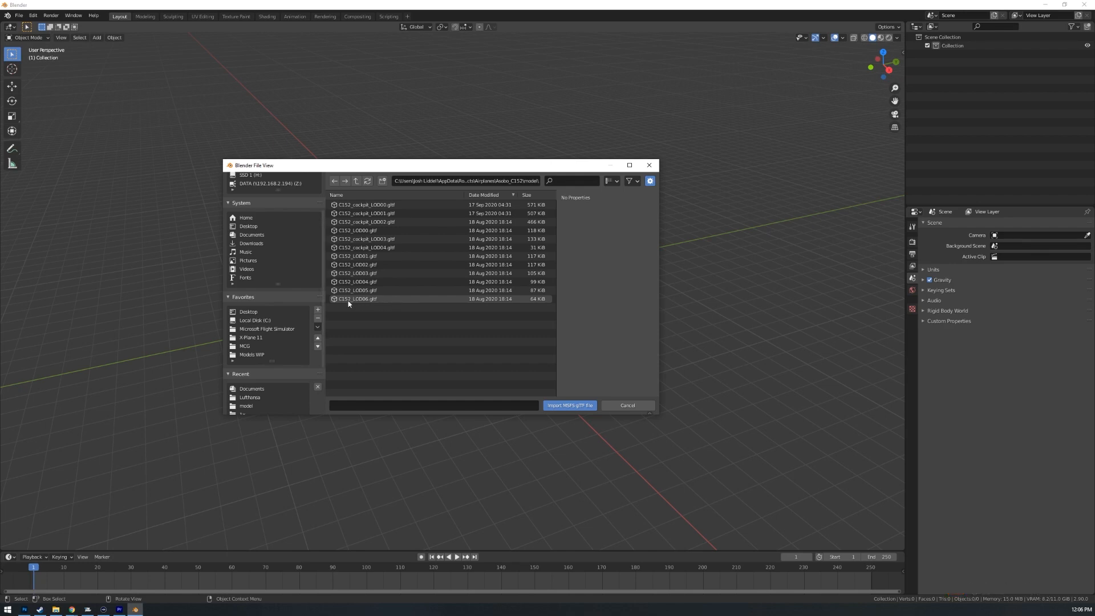
mouse_move(411, 304)
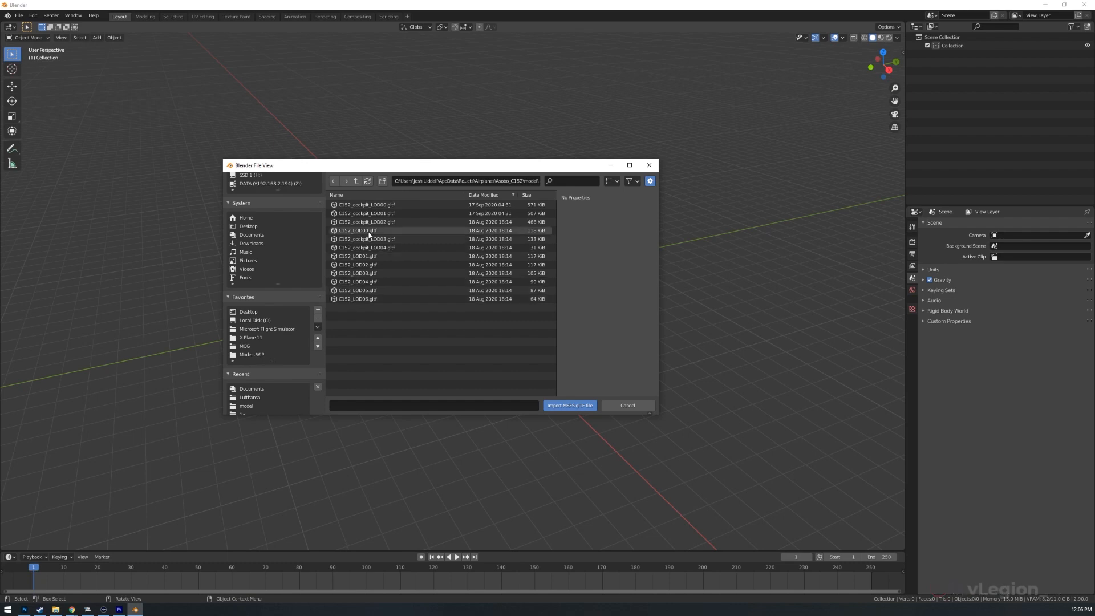
- Import C152_LOD00.gltf, orbit around the aircraft, and select the fuselage part
click(368, 229)
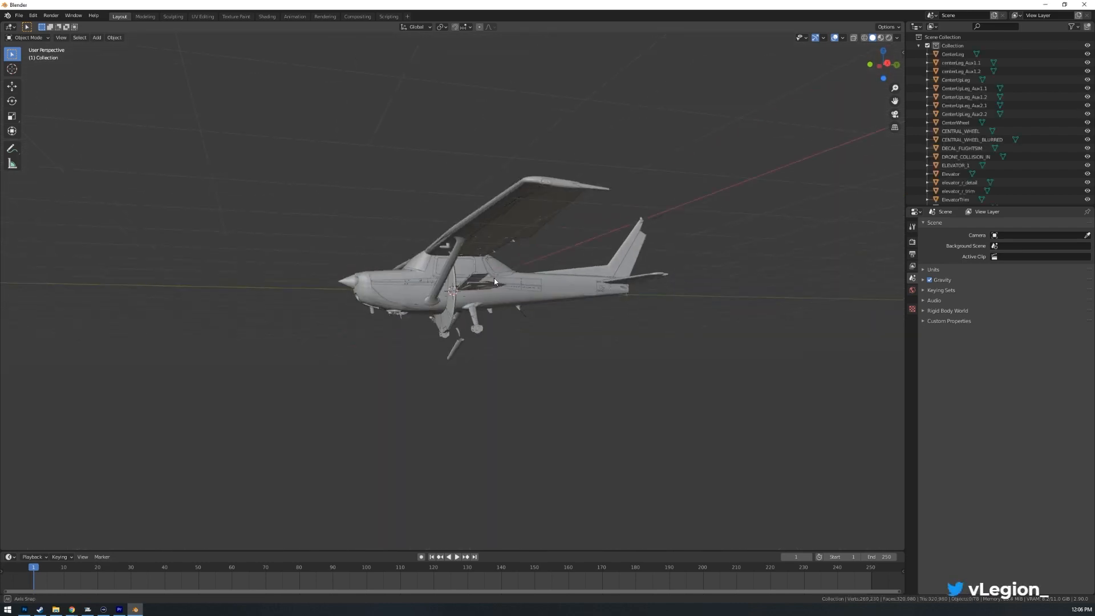
drag(493, 281, 591, 288)
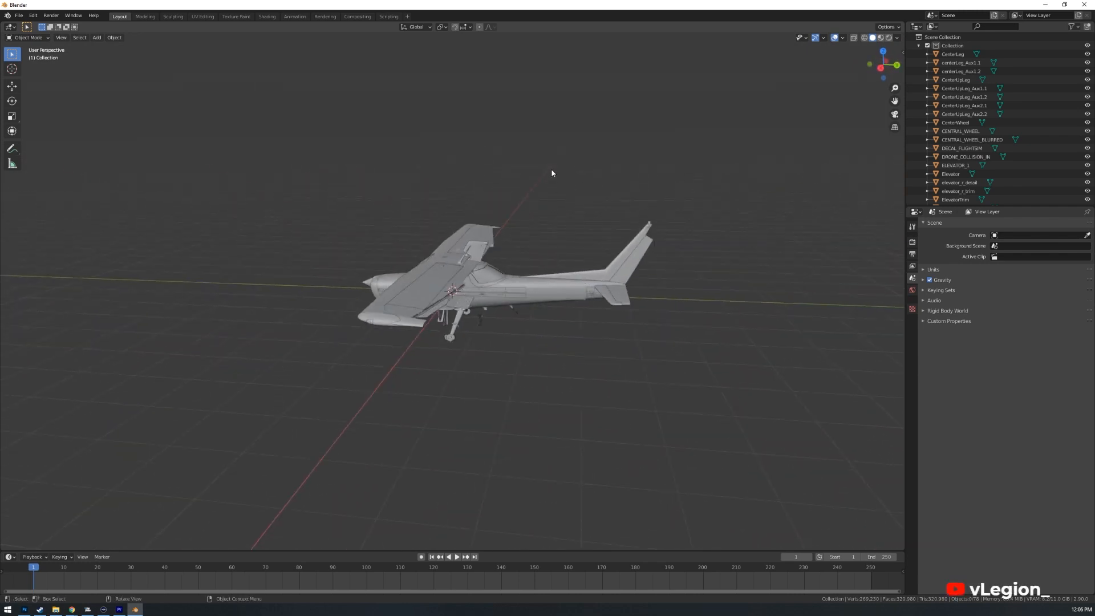
click(521, 298)
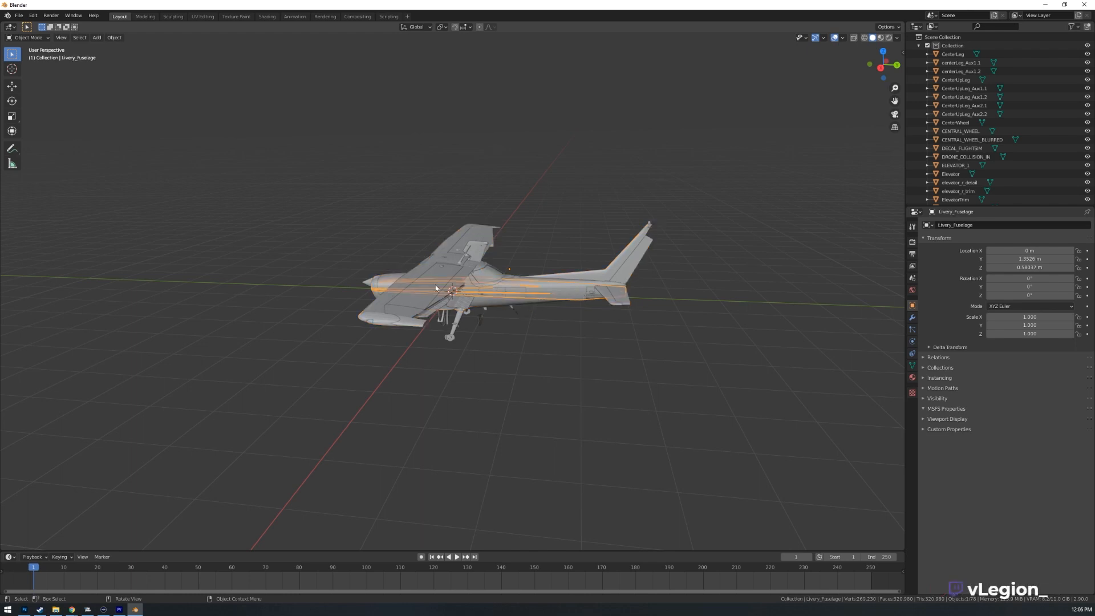
drag(454, 287, 494, 296)
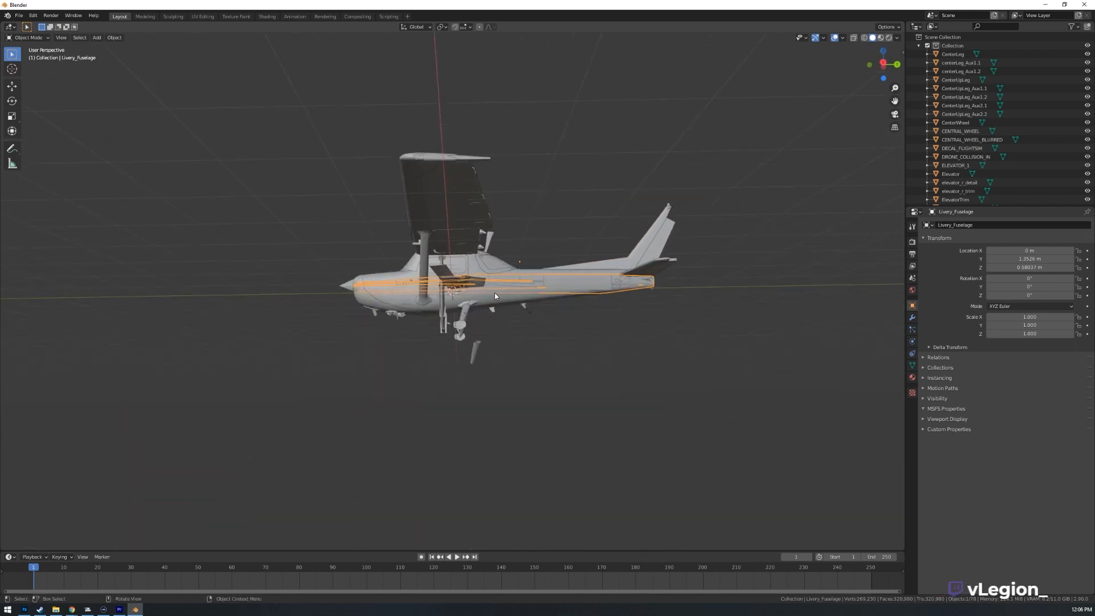
drag(495, 296, 504, 300)
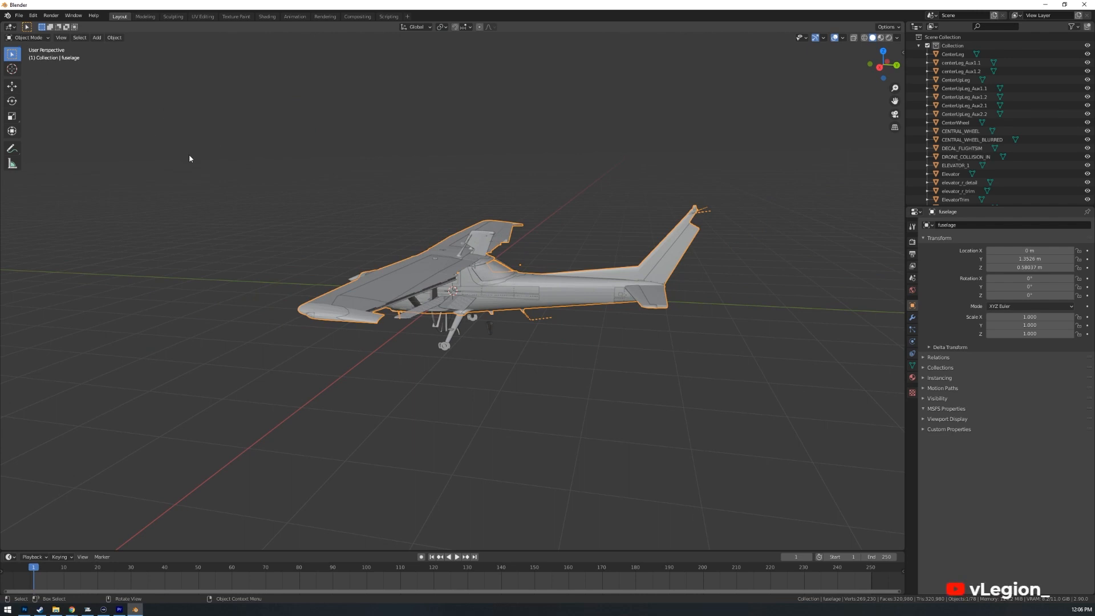
- Put the fuselage into Edit Mode and orbit around its mesh
key(Tab)
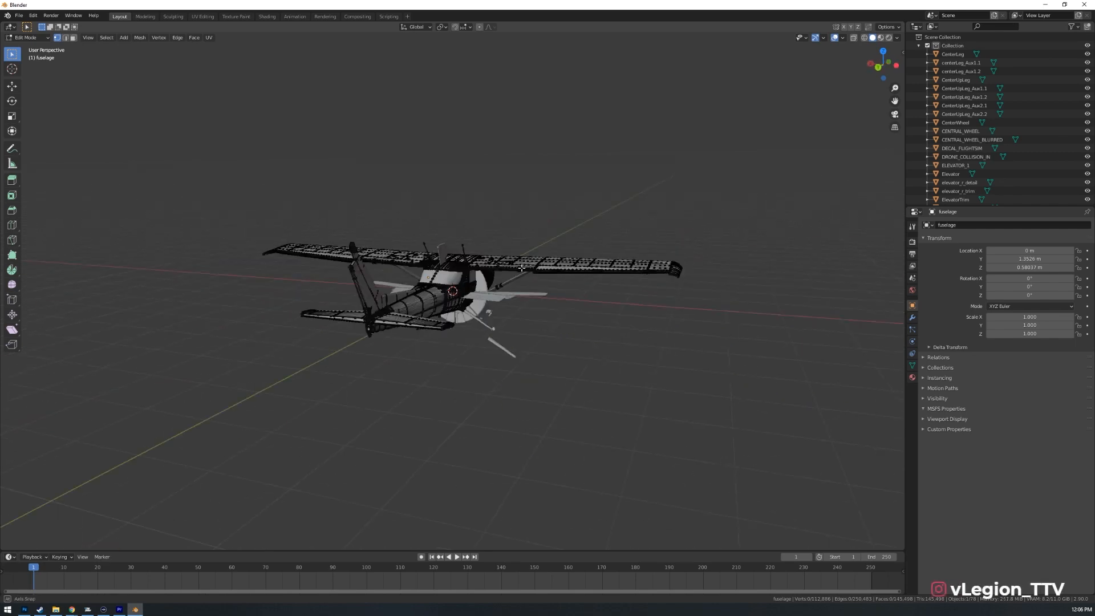
drag(523, 268, 632, 195)
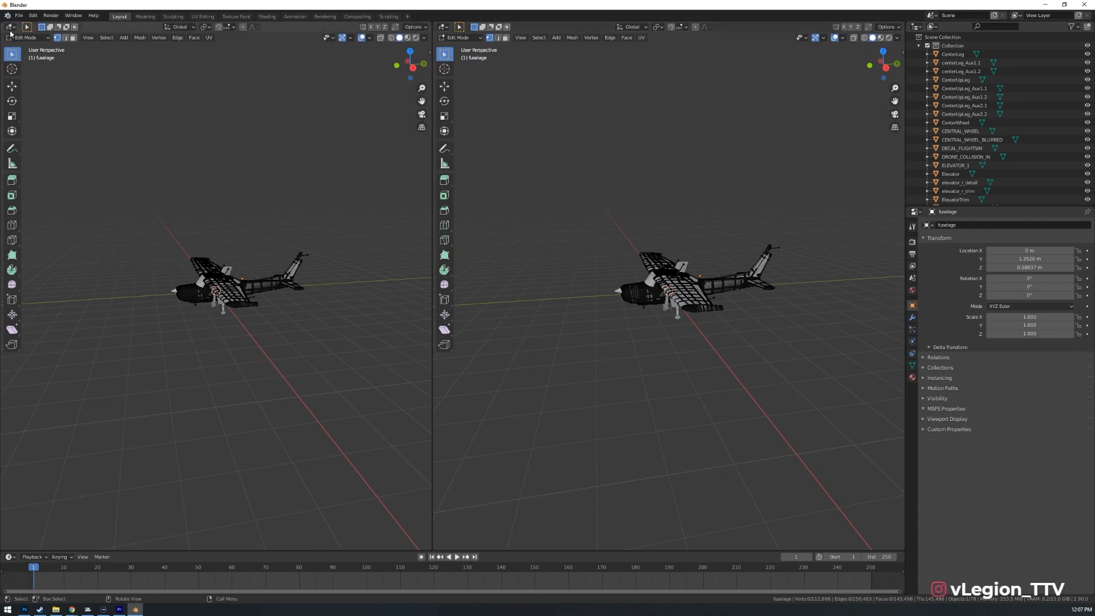
mouse_move(11, 29)
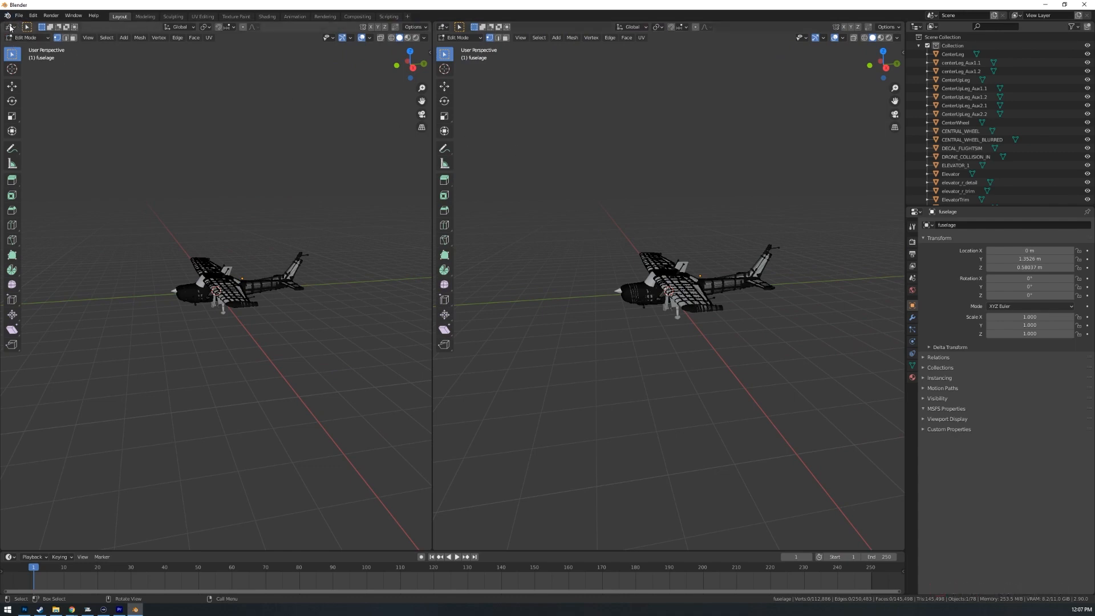
- Switch the left viewport's editor type to UV Editor
click(10, 28)
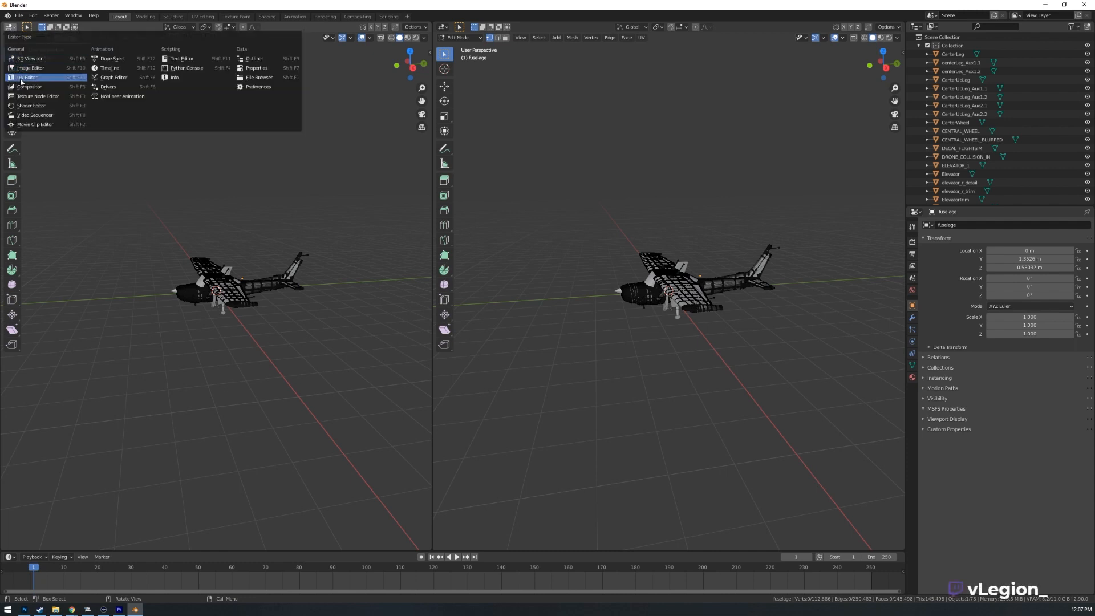
click(26, 75)
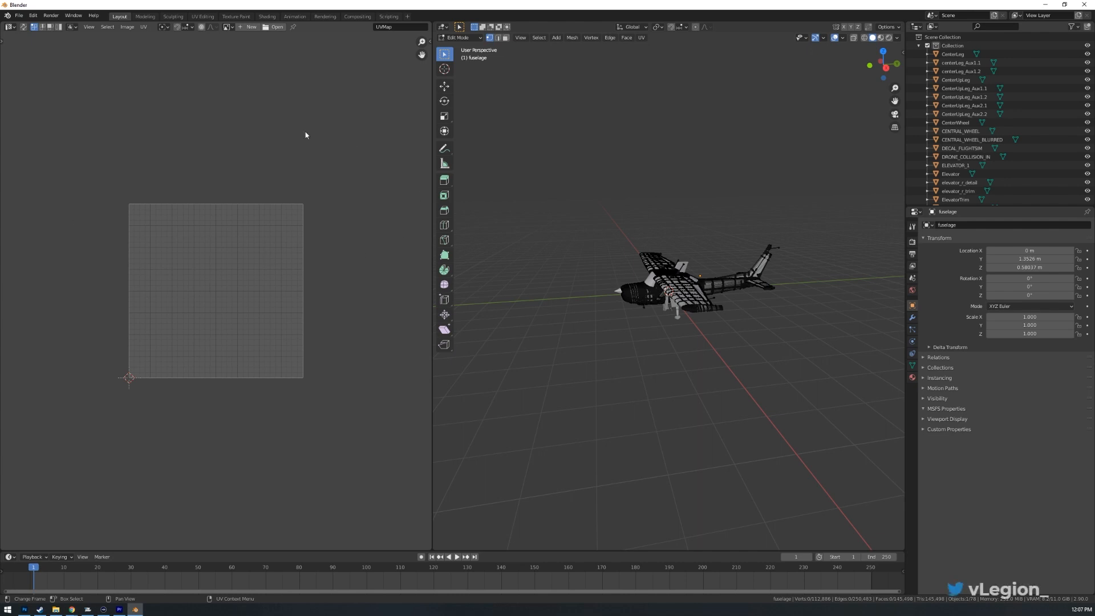
mouse_move(254, 340)
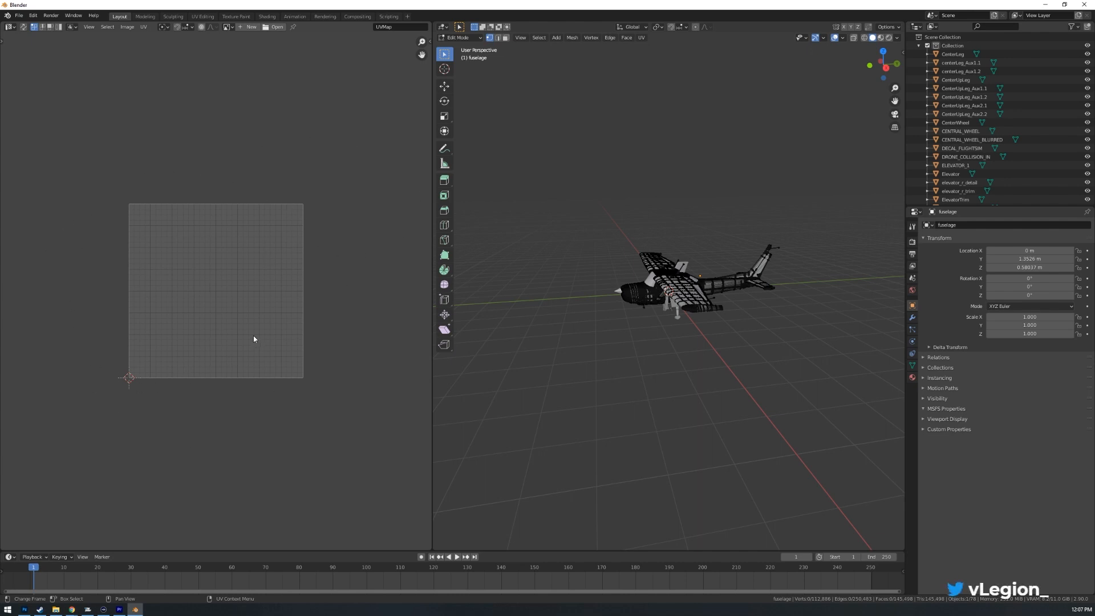
mouse_move(209, 238)
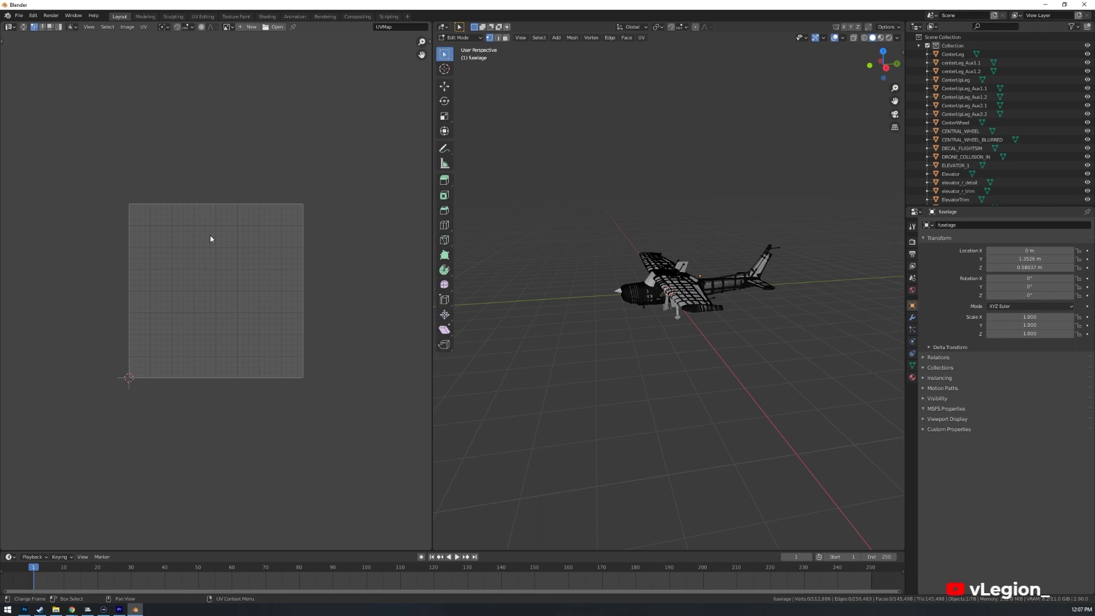
mouse_move(178, 263)
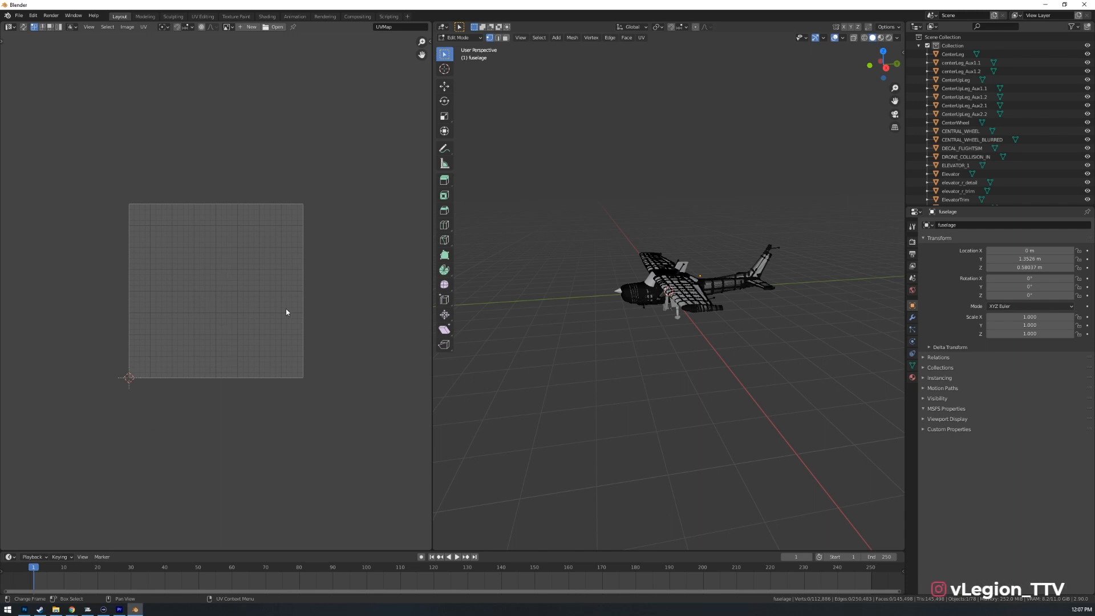
mouse_move(625, 245)
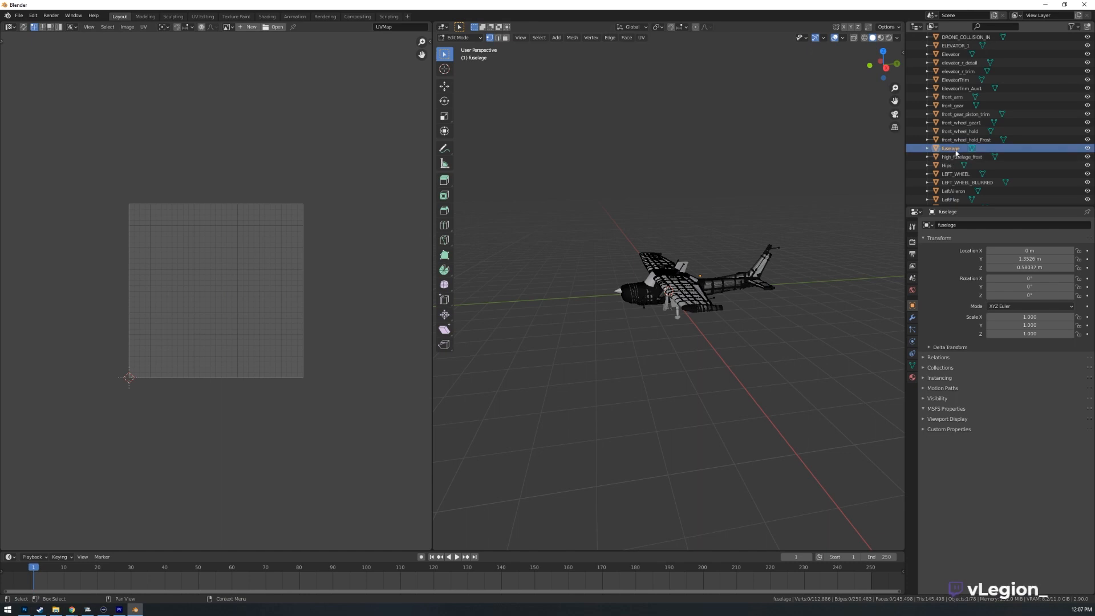
- Expand the fuselage object and pick its fuselage material to display those UVs
click(926, 148)
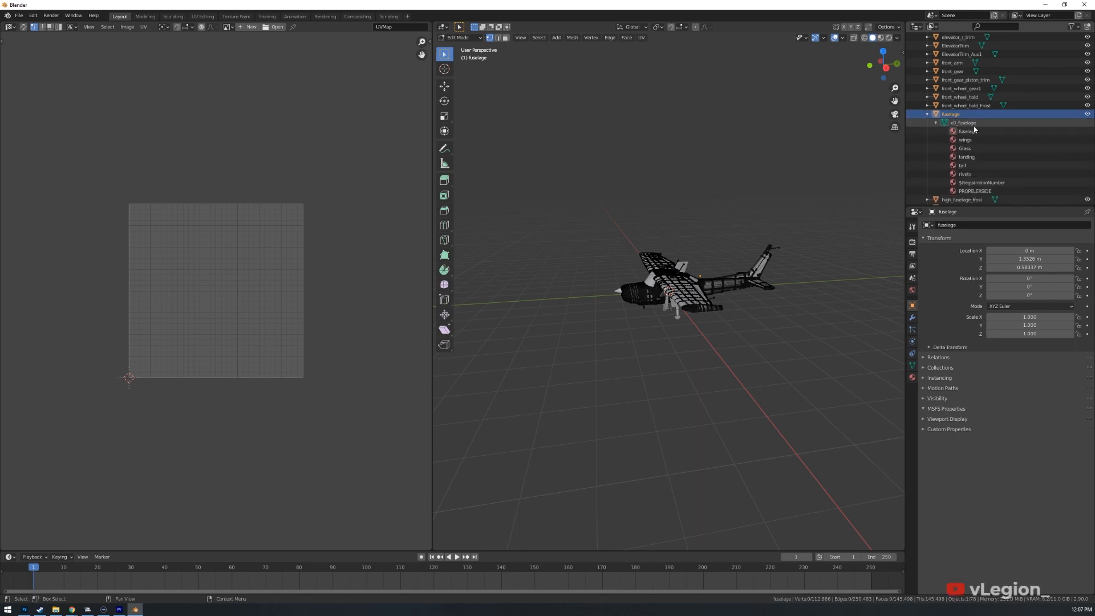
click(965, 130)
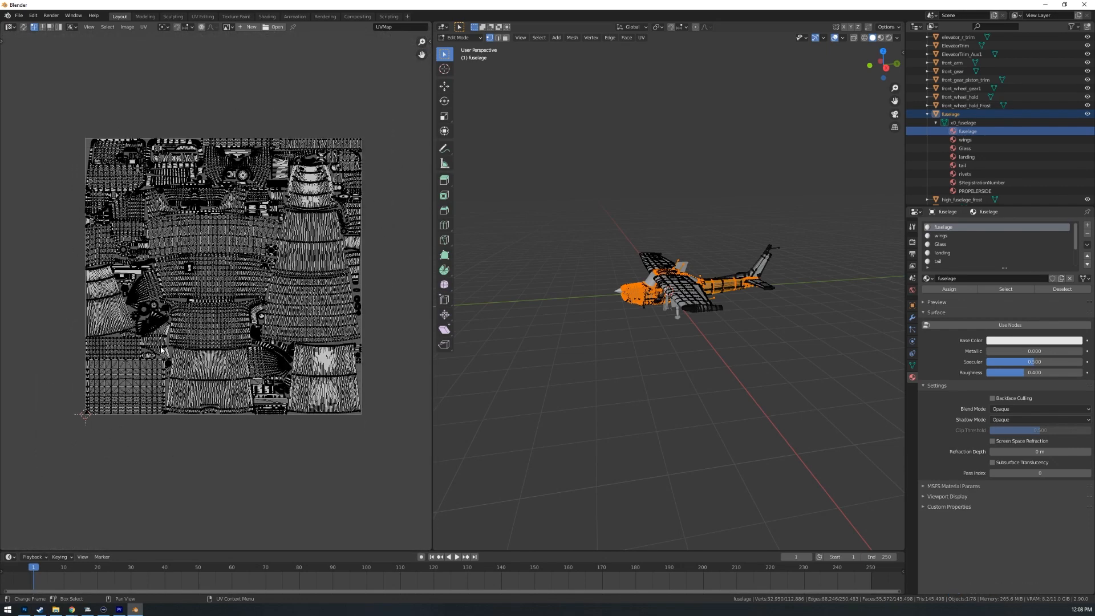
- Click the fuselage material slot again in Material Properties
click(967, 130)
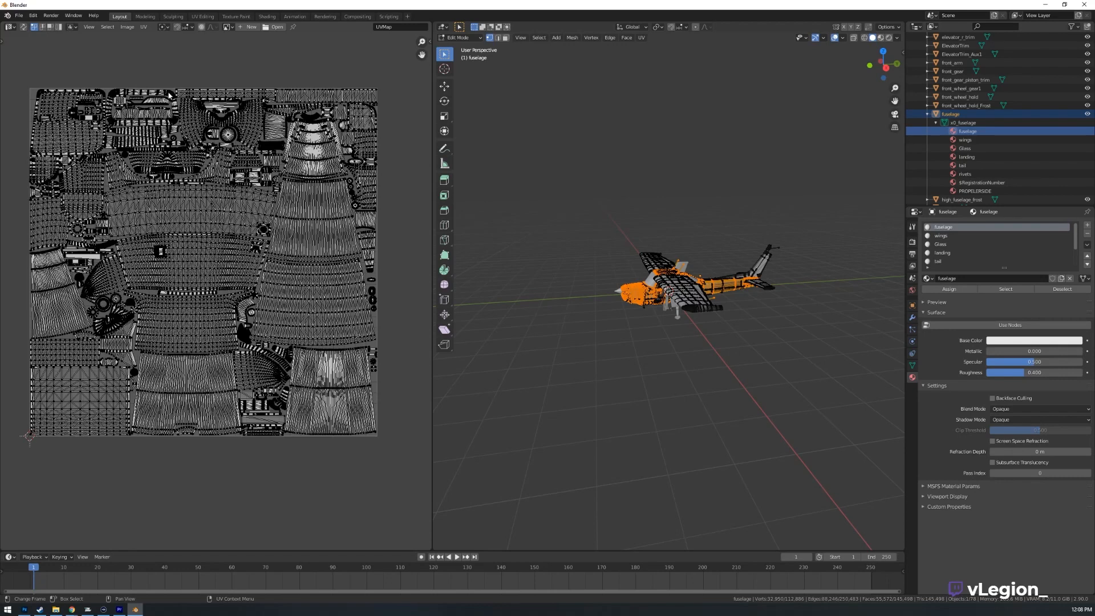
mouse_move(206, 75)
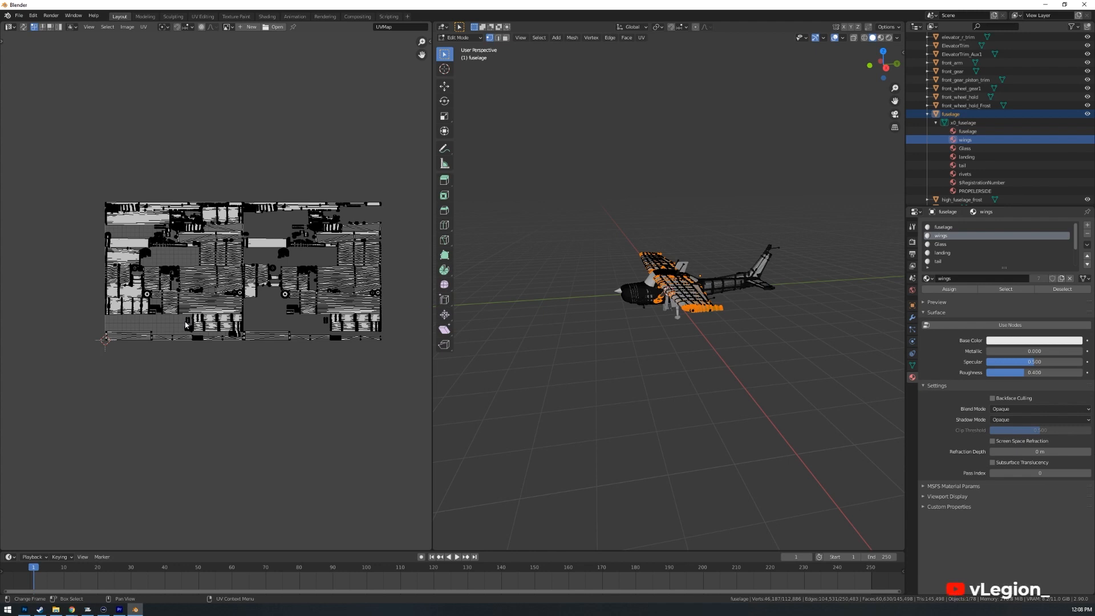
mouse_move(94, 293)
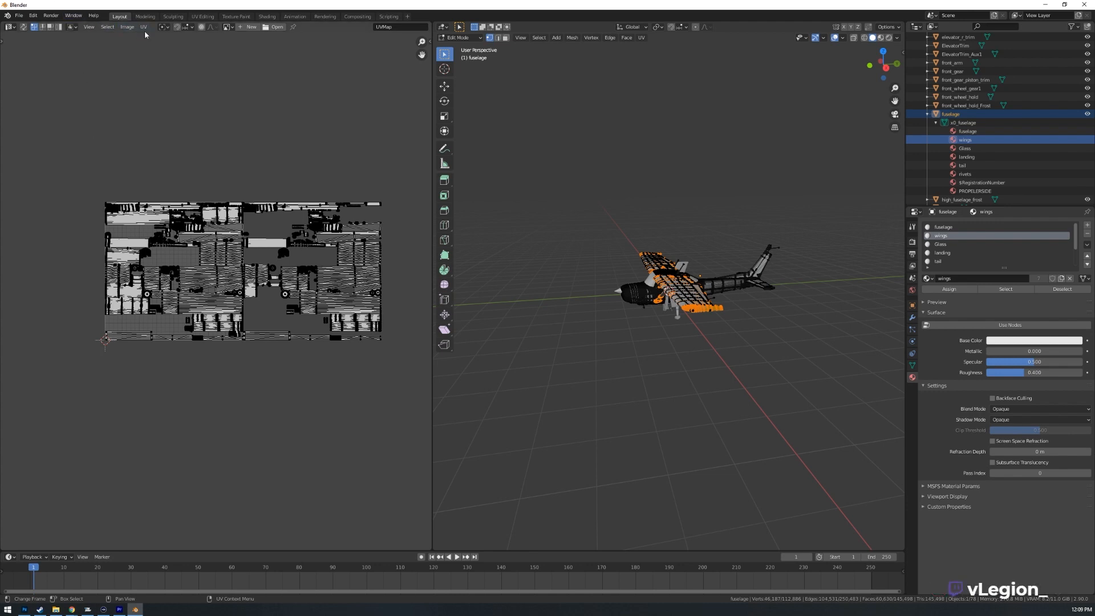
- Start the UV layout export and create and enter a new C152UV folder in Documents
click(145, 27)
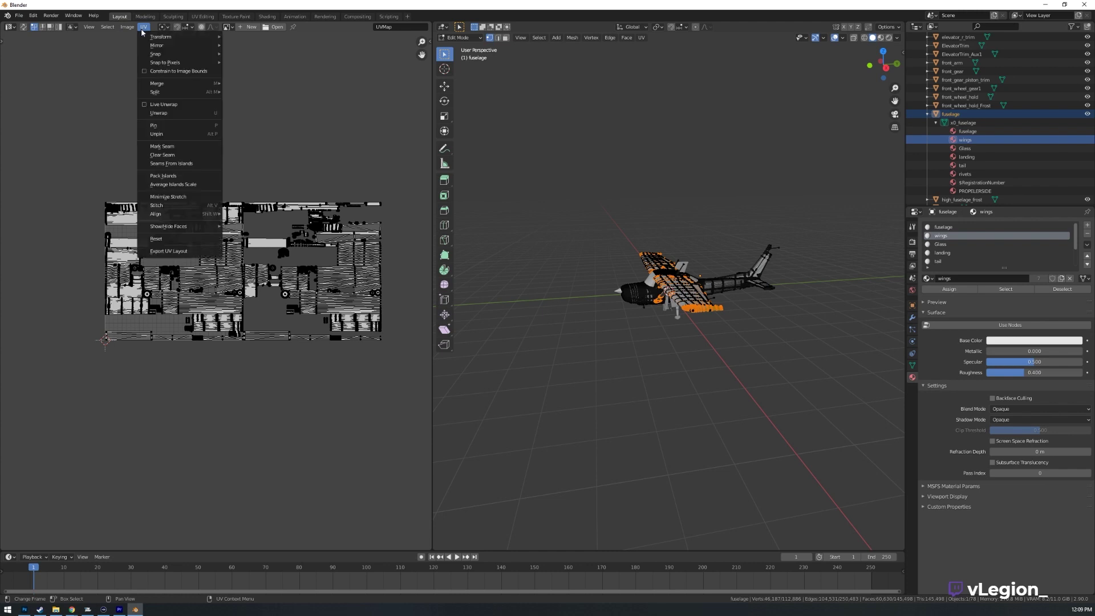
mouse_move(185, 250)
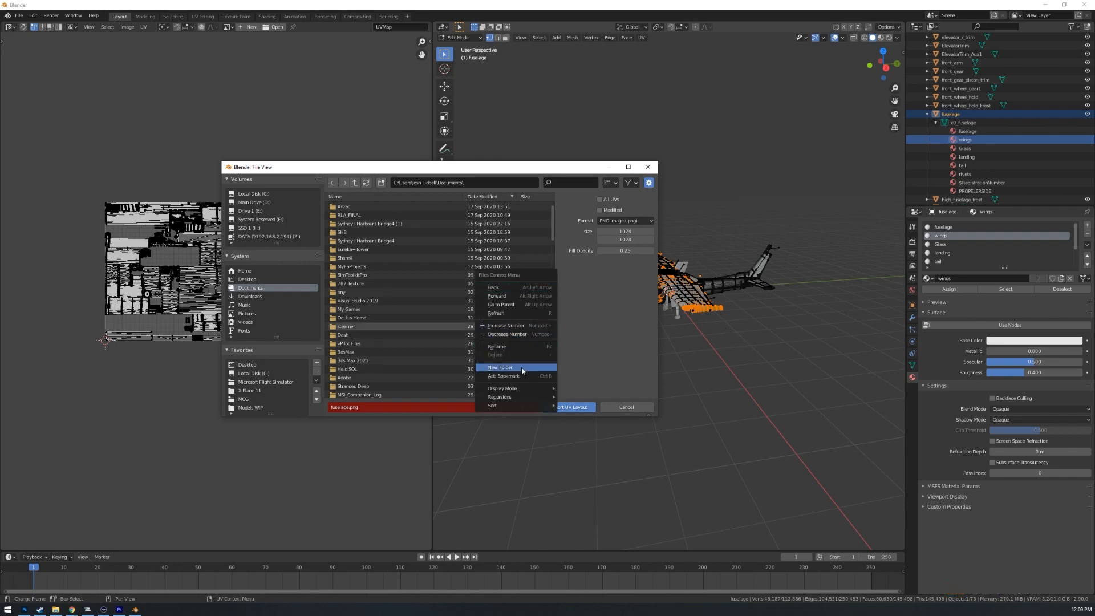
click(499, 366)
text(C152UV)
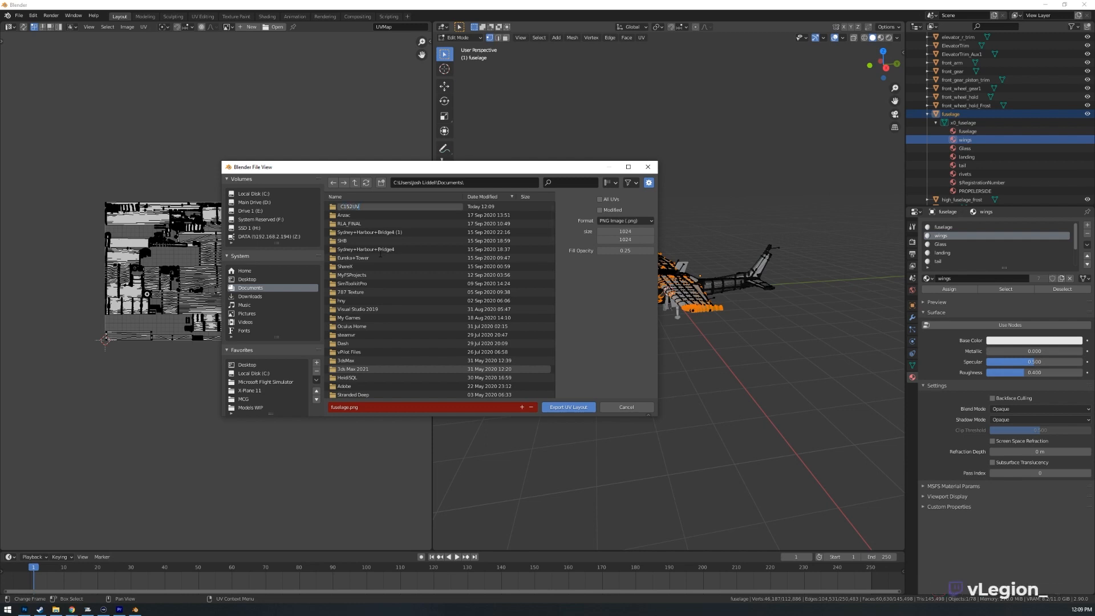
click(347, 207)
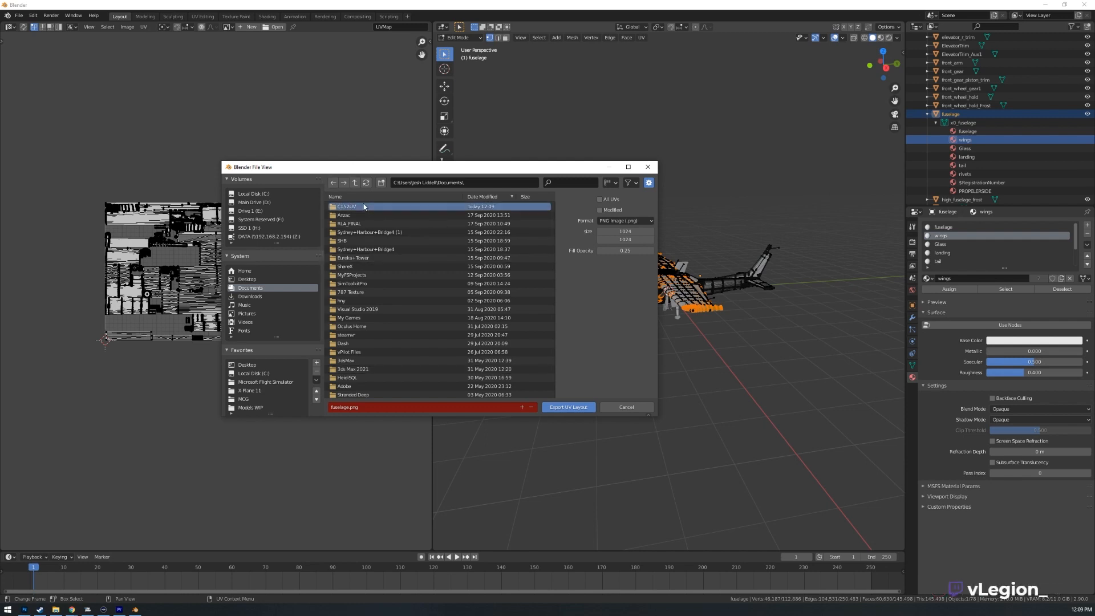
double_click(347, 206)
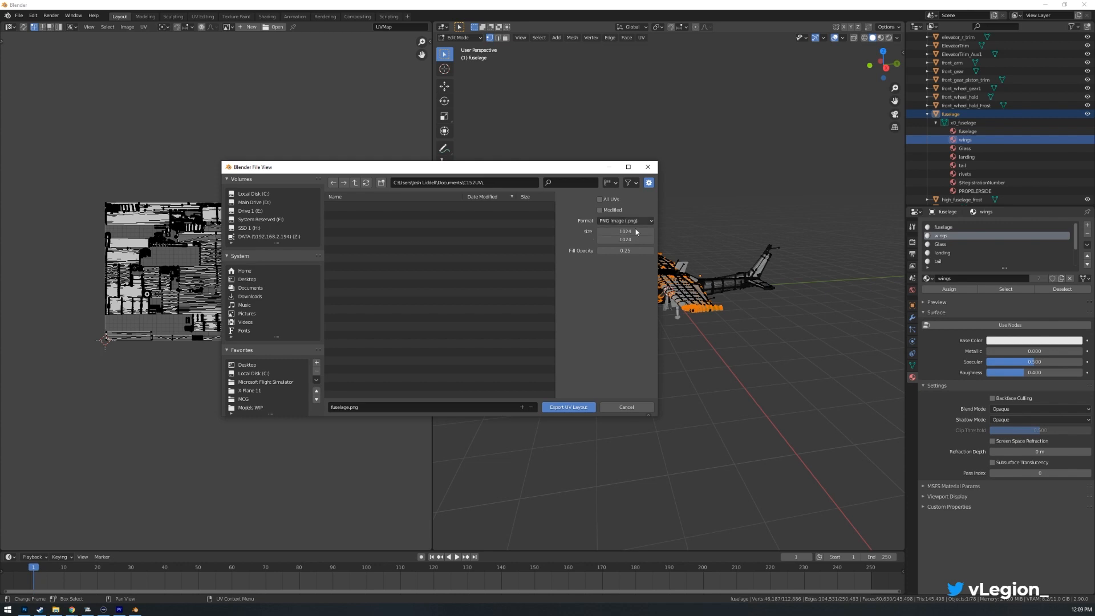
- Set the UV layout export size to 4096 × 4096 with 0.25 fill opacity
click(625, 231)
text(4096)
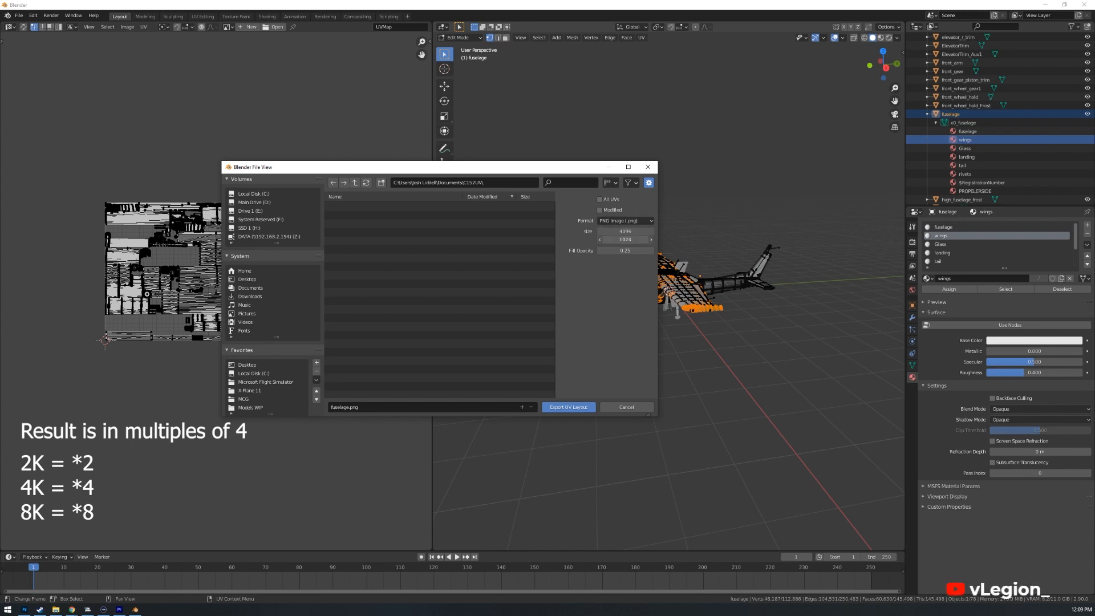
click(624, 240)
text(4096)
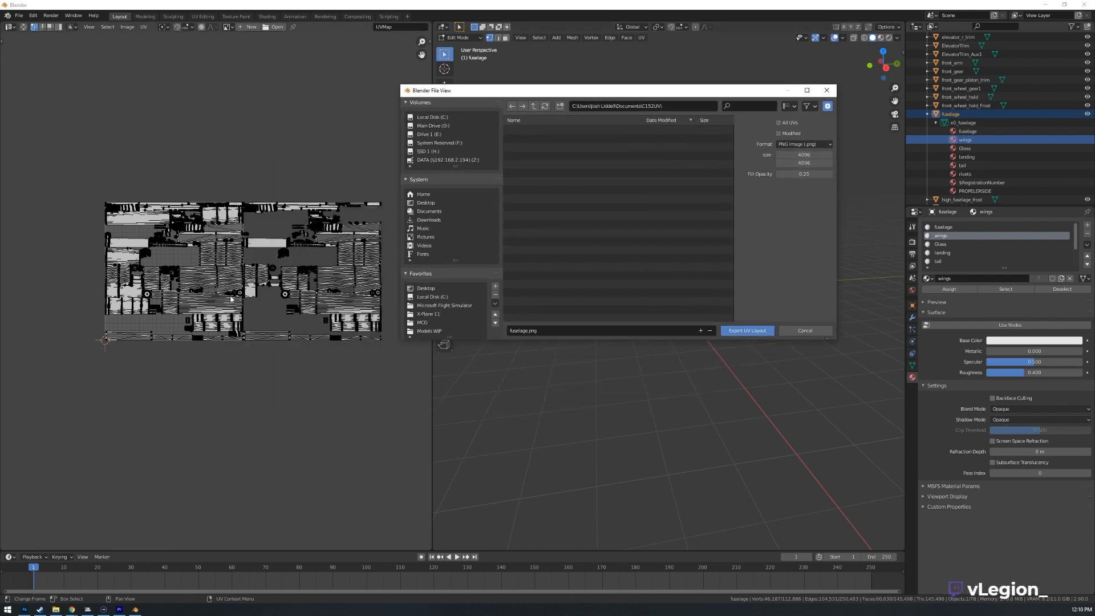
mouse_move(429, 219)
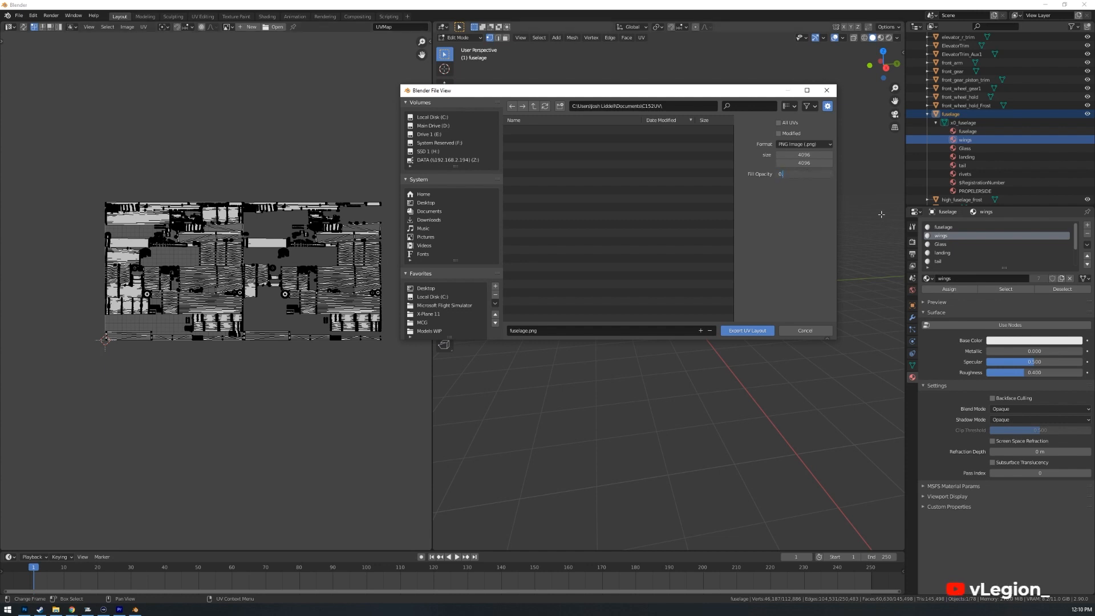
text(0.25)
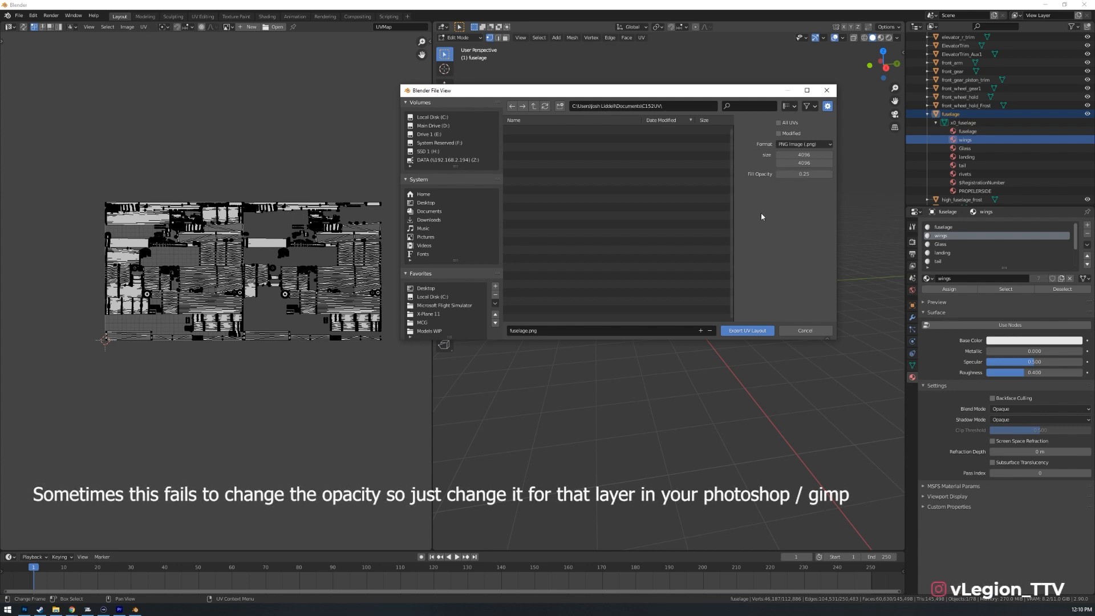
mouse_move(743, 324)
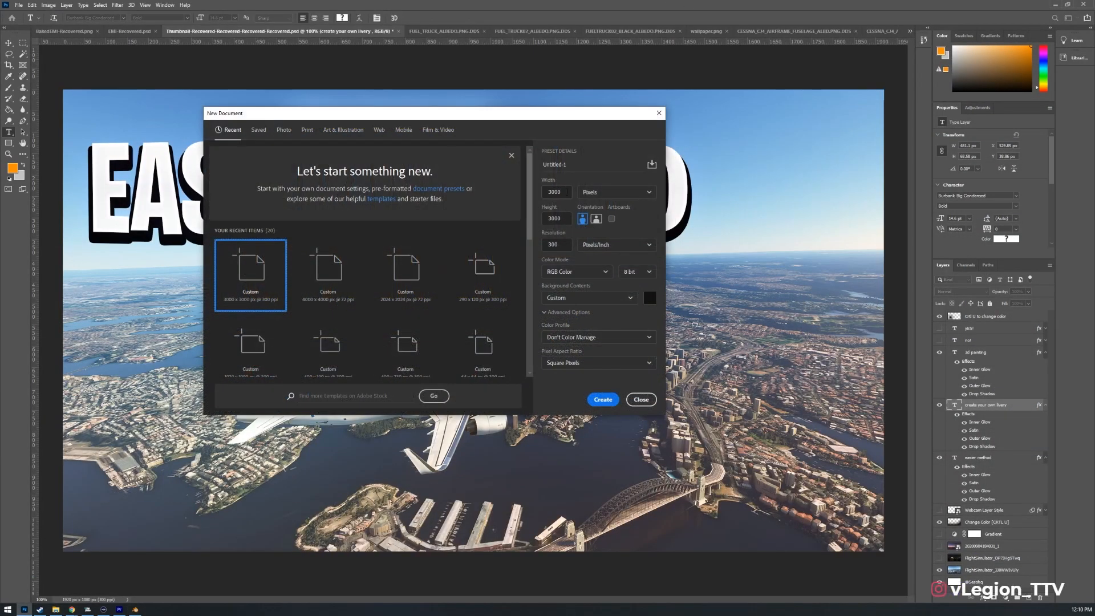
- Enter 4096 as the new Photoshop document's width and height and create it
click(555, 191)
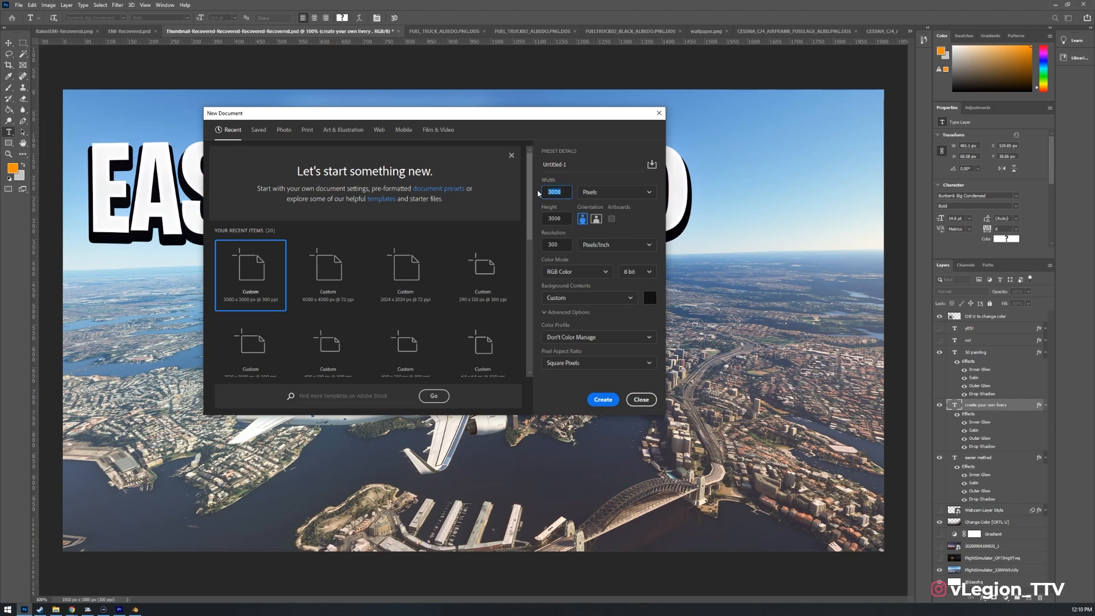
text(4096)
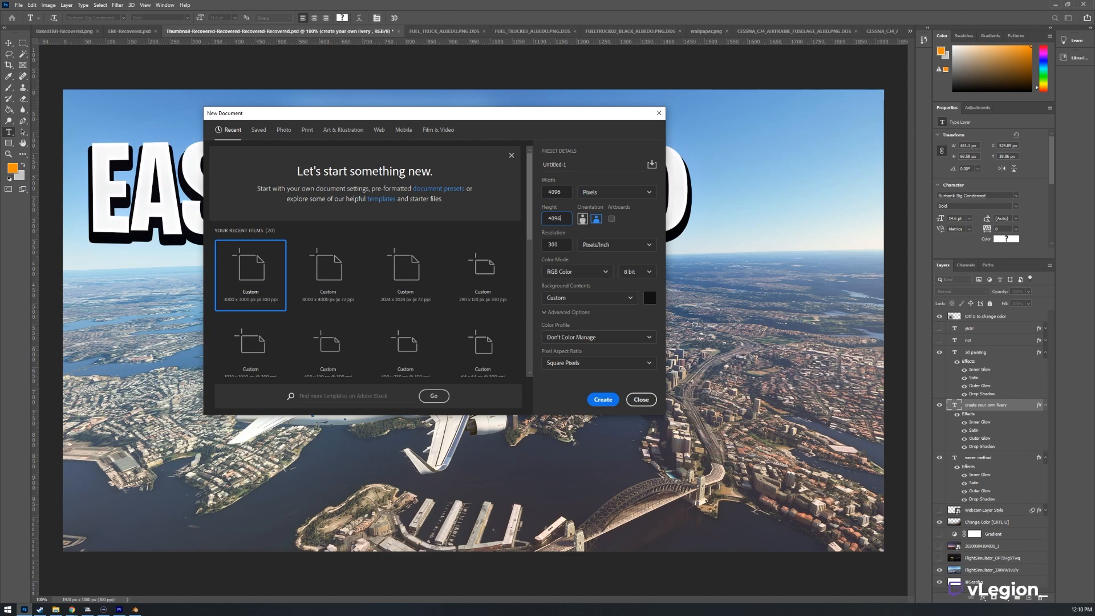
mouse_move(593, 385)
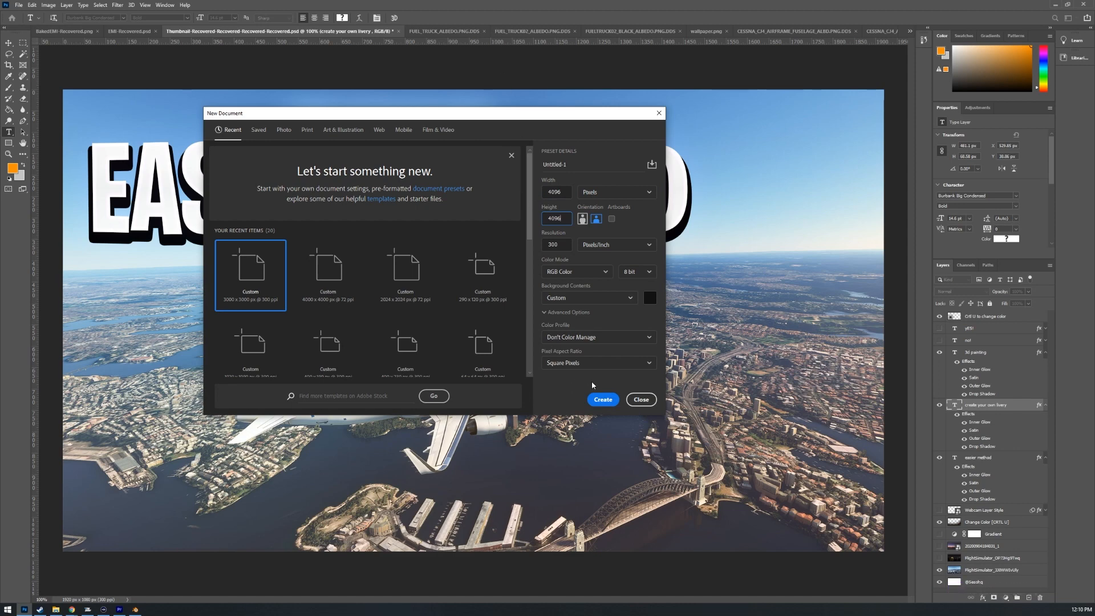
click(603, 400)
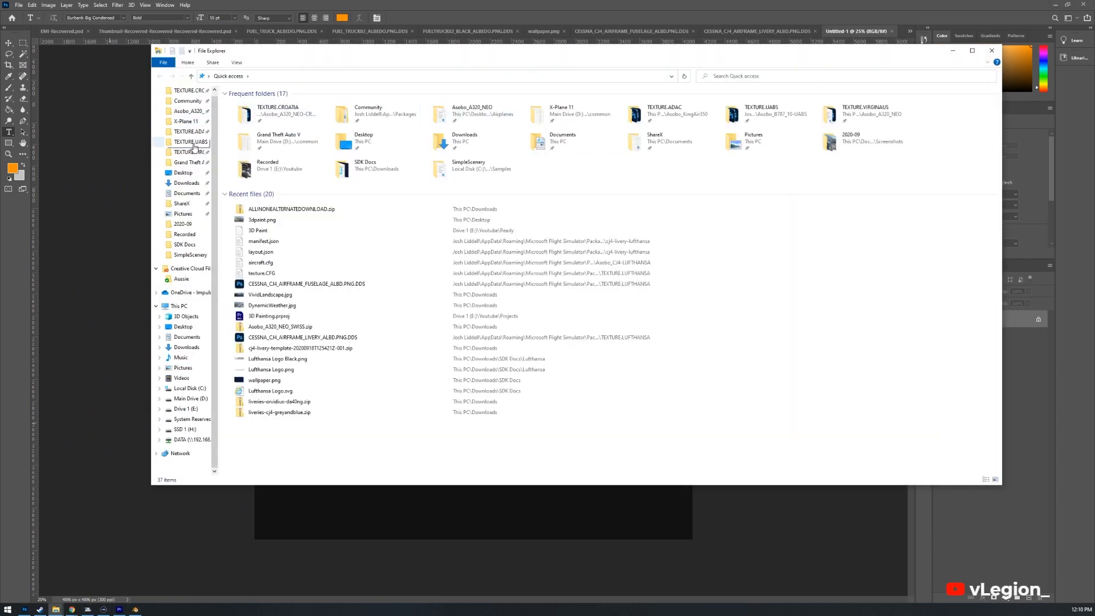
- Browse the Documents folder in File Explorer and open a folder inside it
click(187, 193)
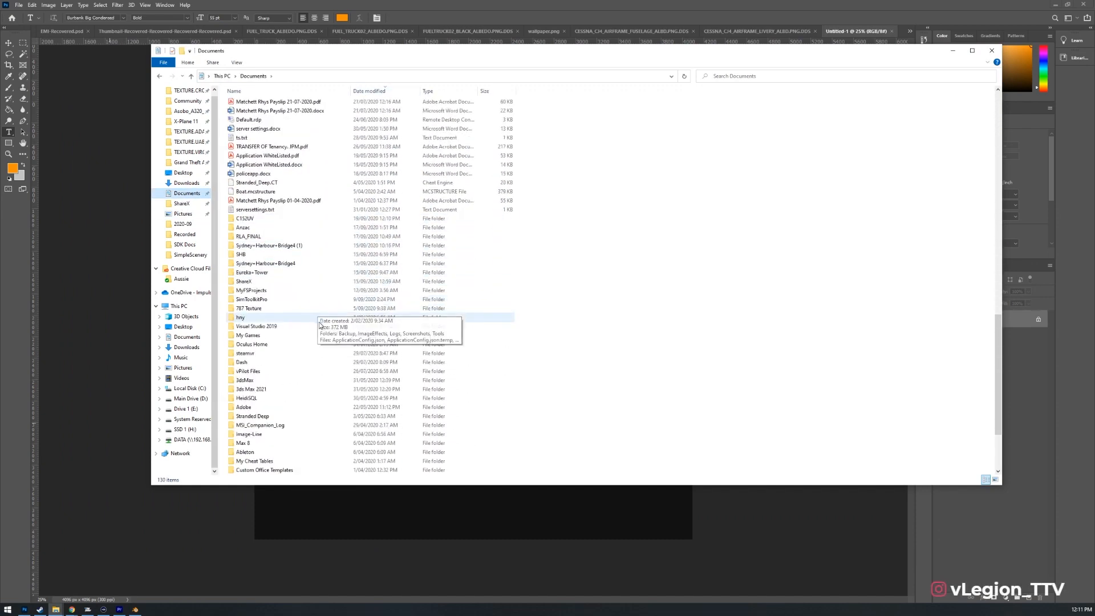
double_click(240, 217)
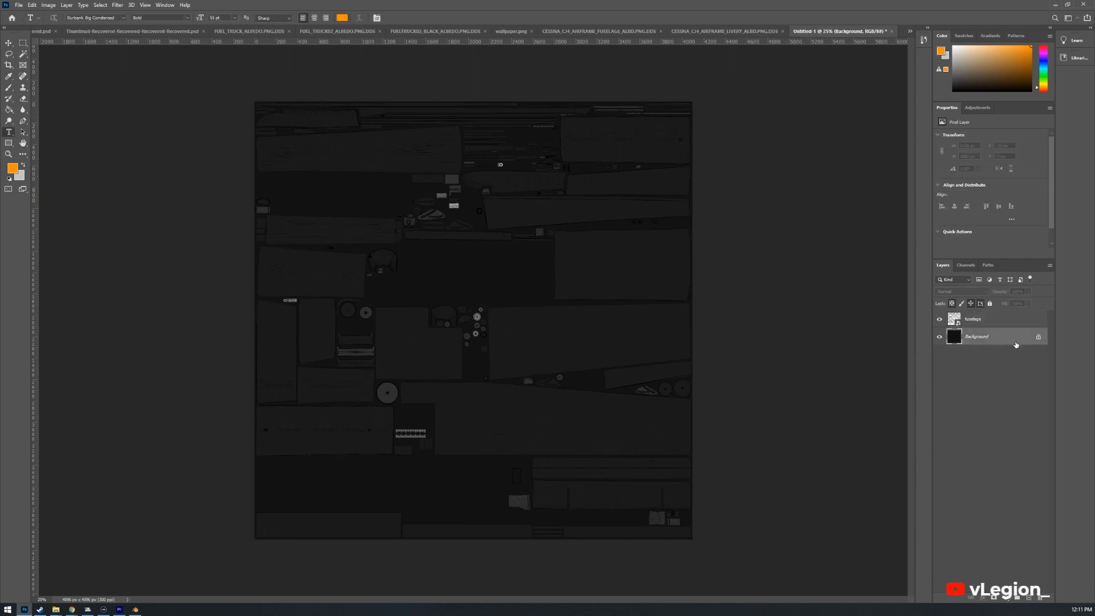
- Unlock the Background layer and add a white Color Overlay layer style
double_click(1000, 336)
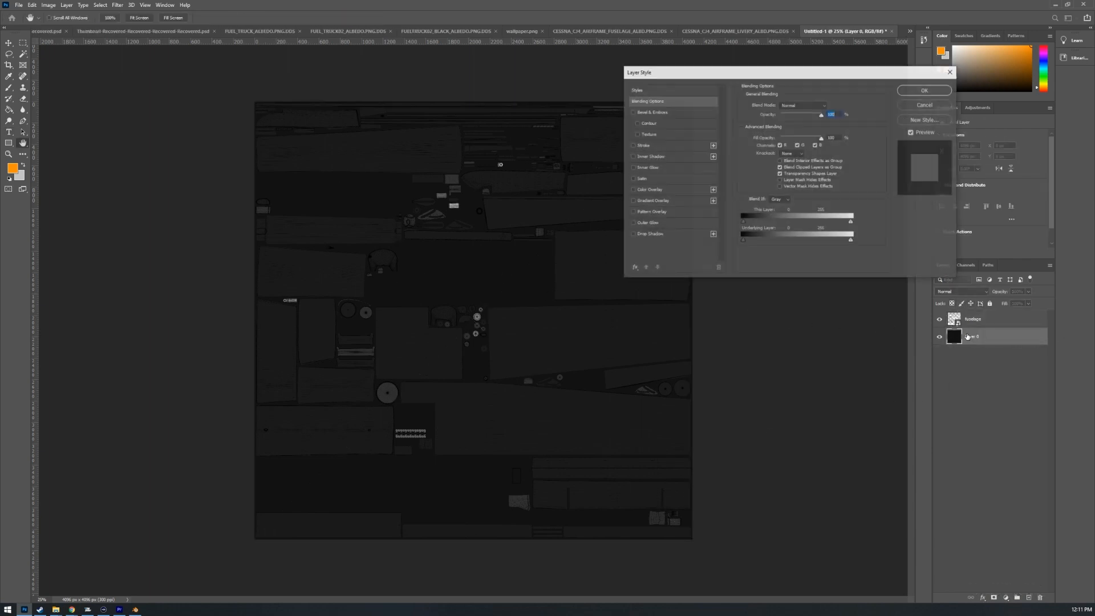
click(632, 190)
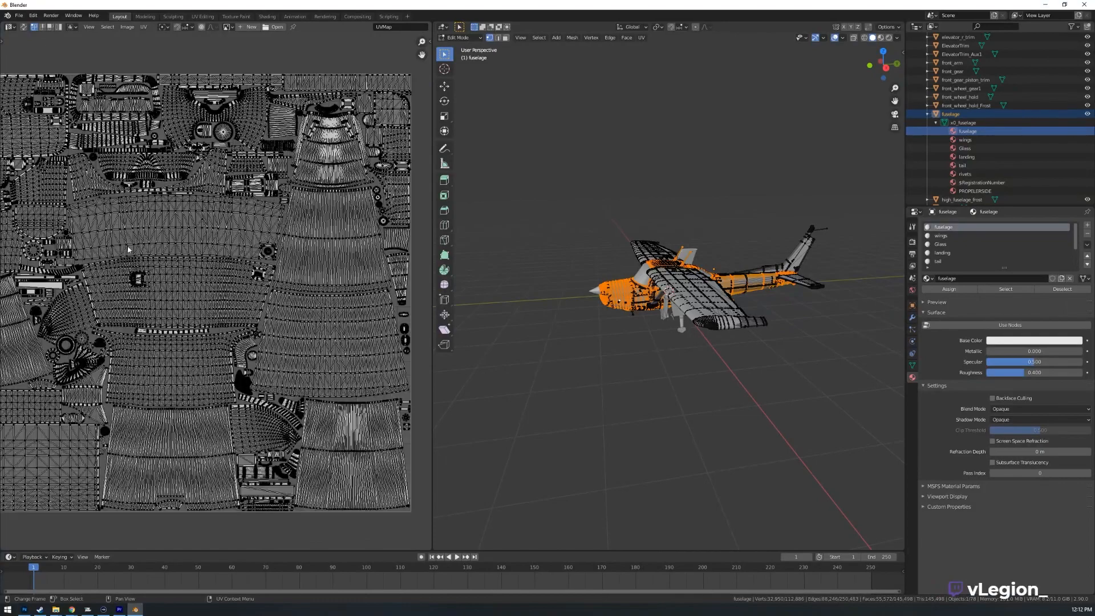
- Start a new General file and select the default cube, camera and light
click(20, 15)
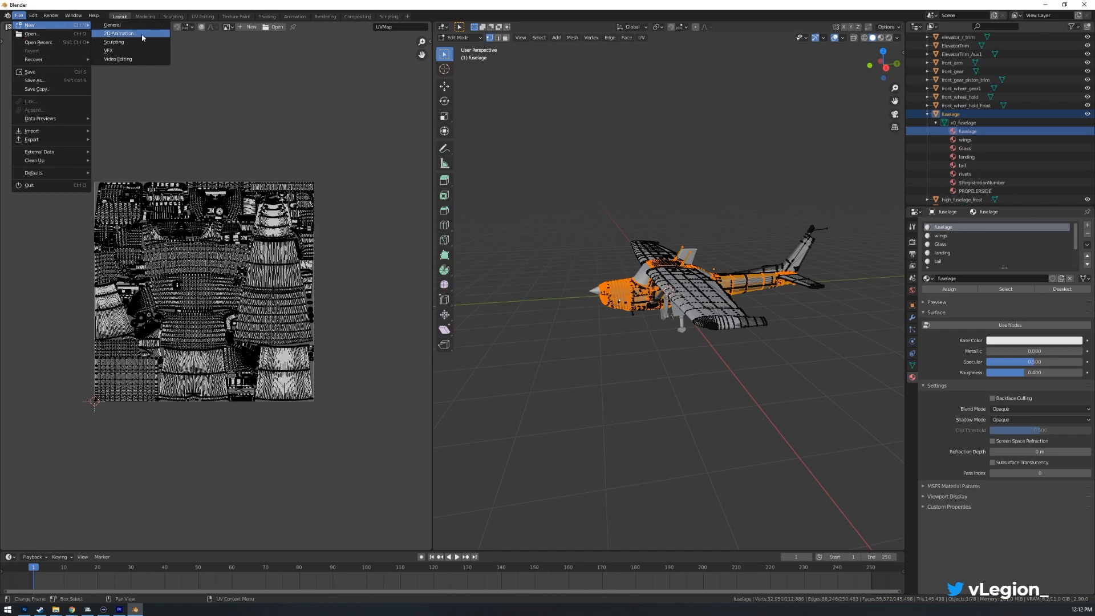
click(112, 25)
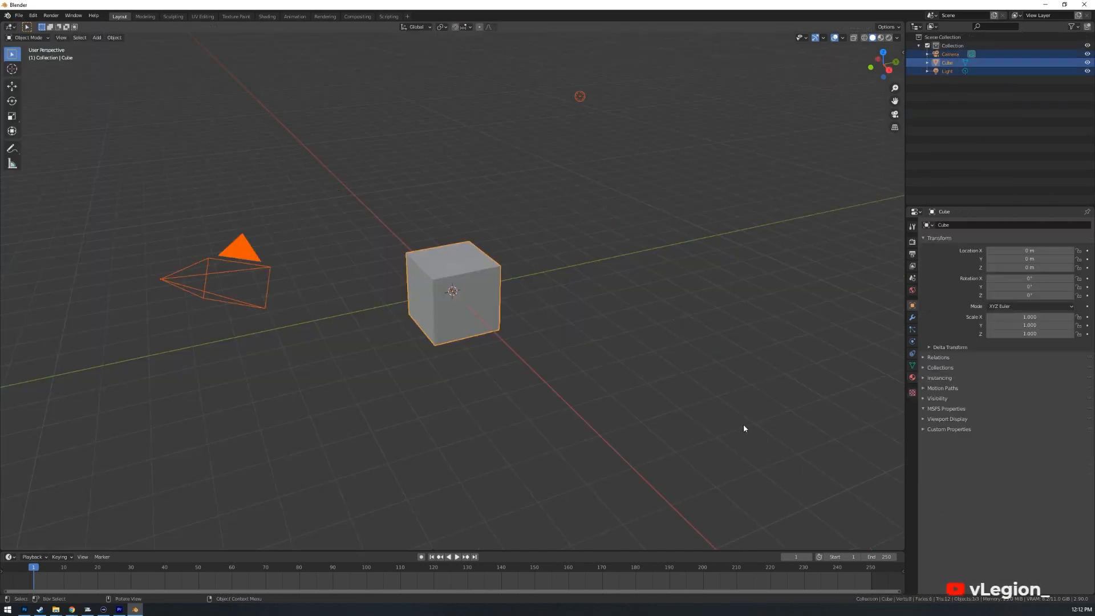
click(23, 15)
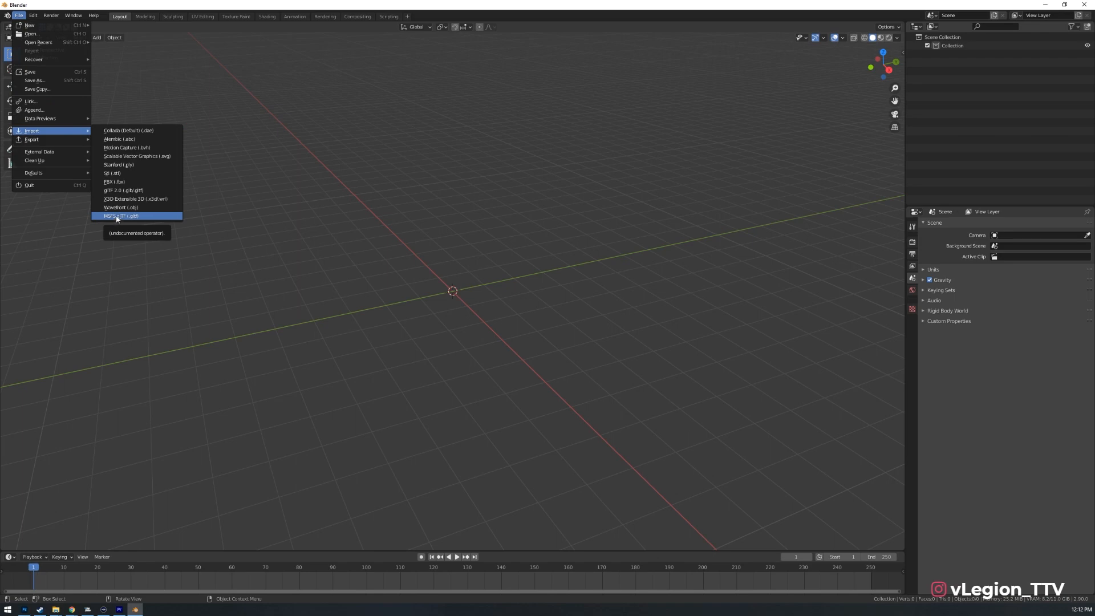
- Launch the MSFS glTF importer and open the Steam packages folder
click(118, 216)
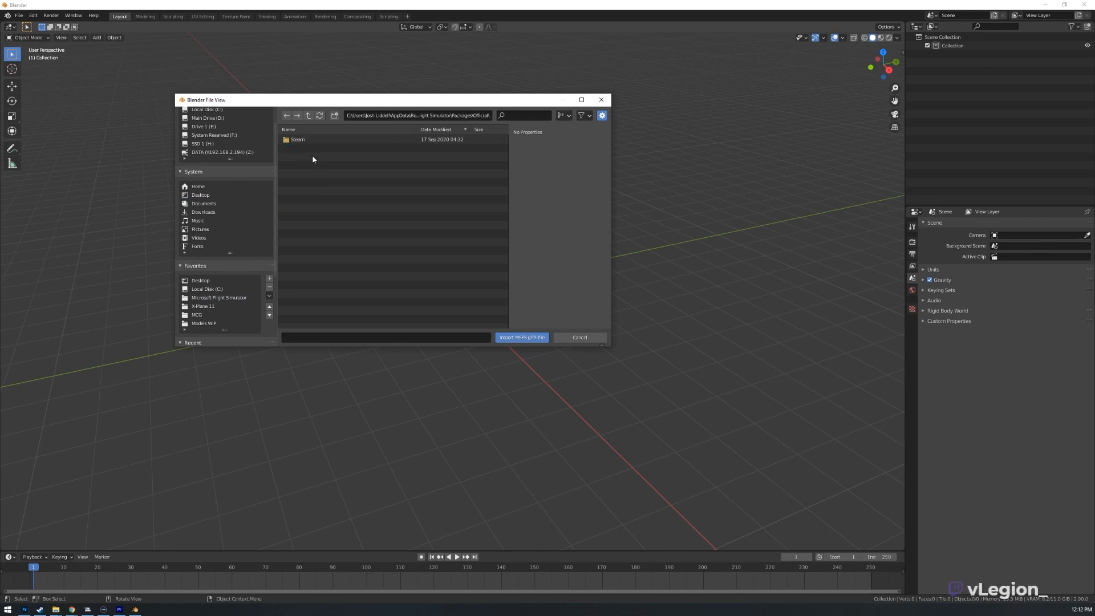
double_click(295, 139)
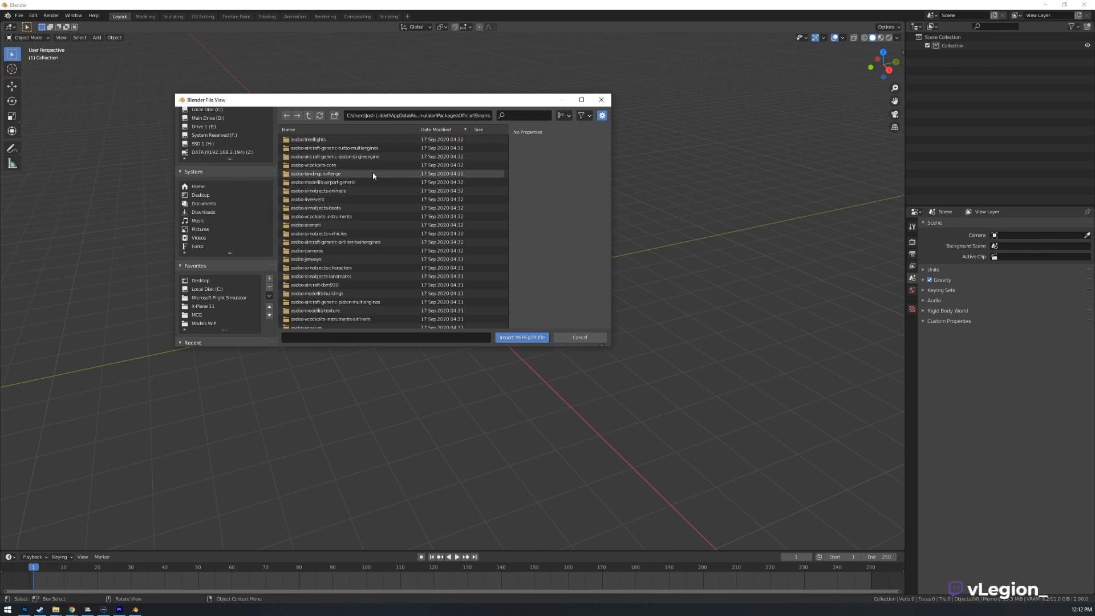
scroll(down, 3)
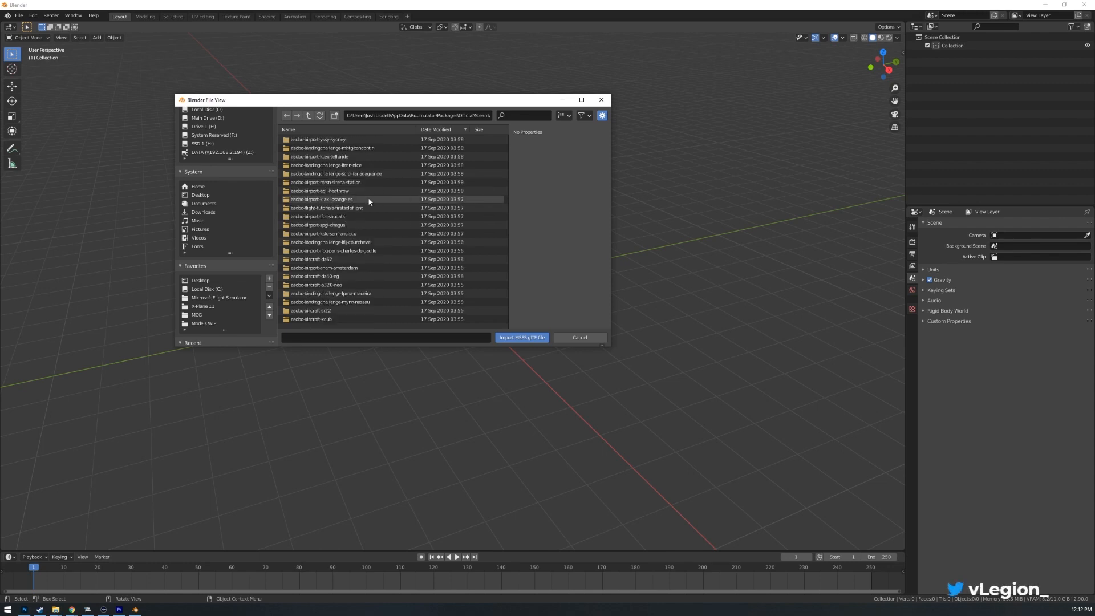
scroll(down, 3)
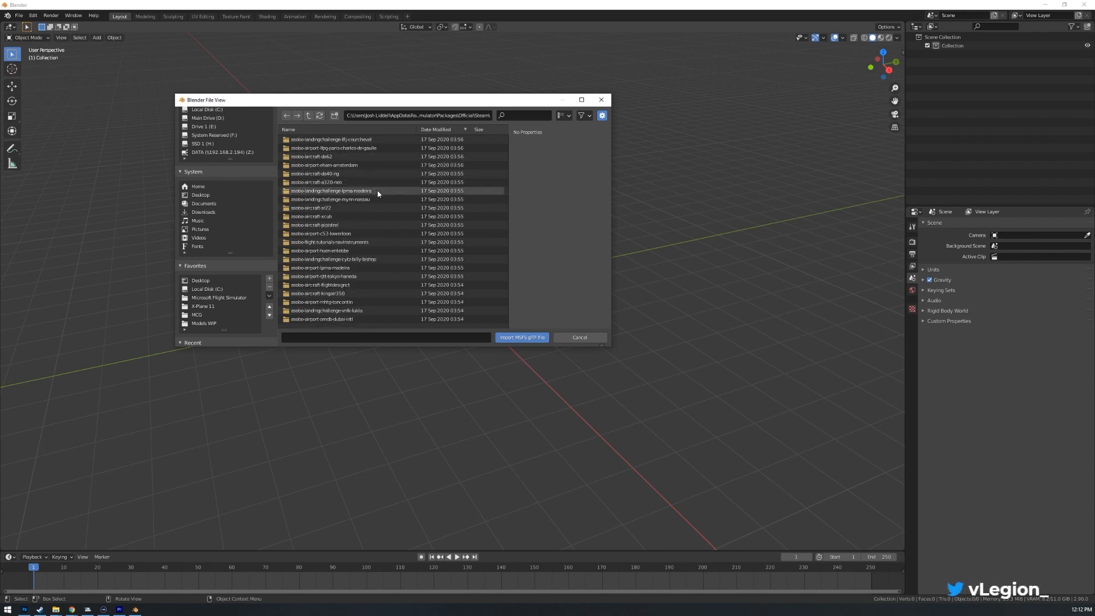
scroll(down, 3)
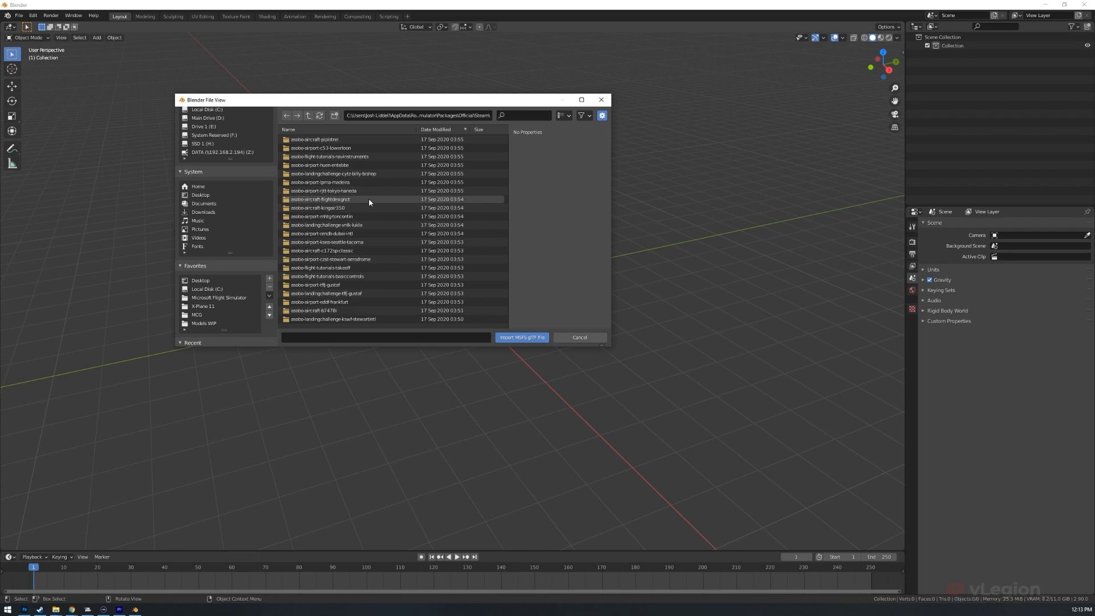
scroll(down, 3)
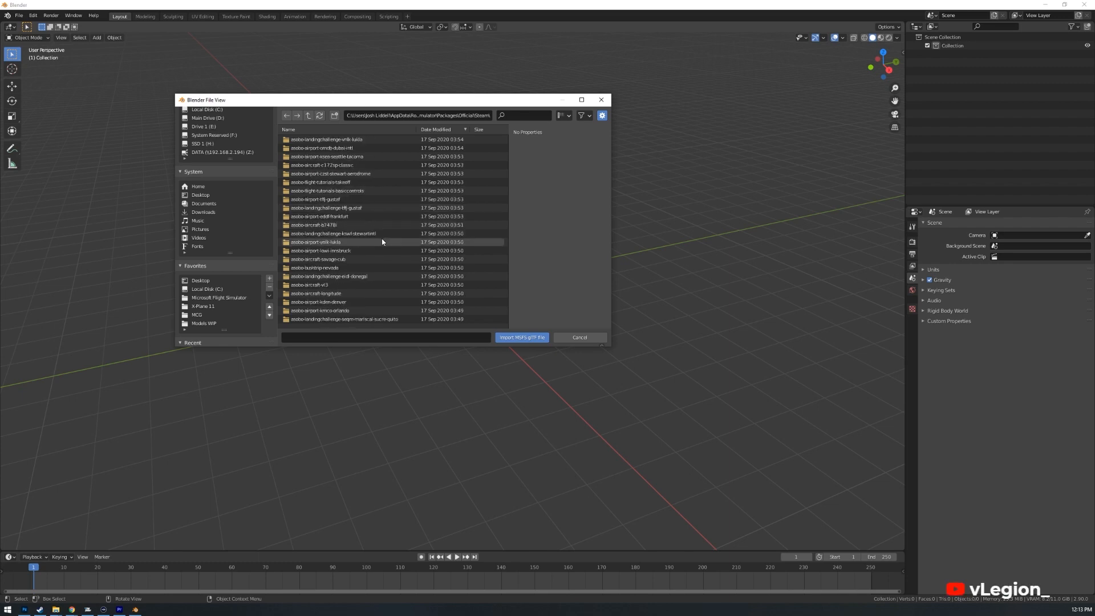
scroll(down, 3)
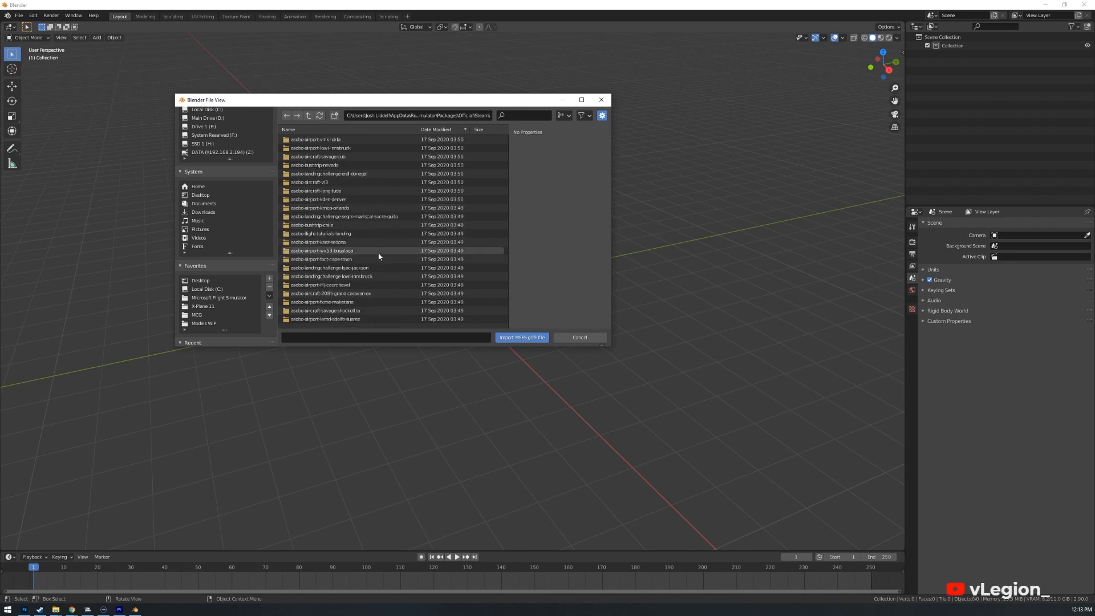
scroll(down, 3)
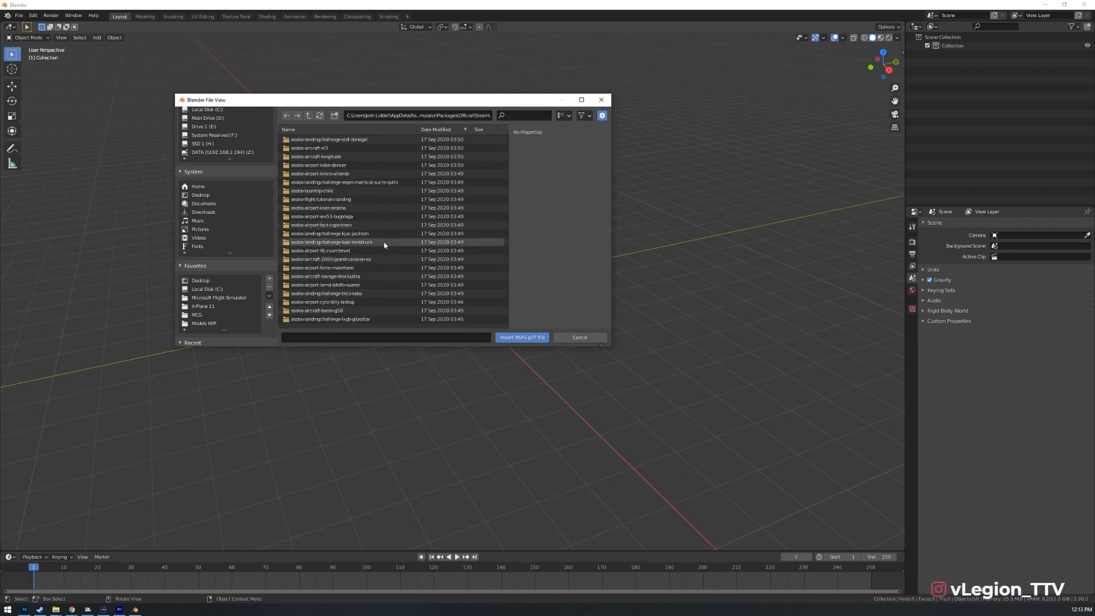
scroll(down, 3)
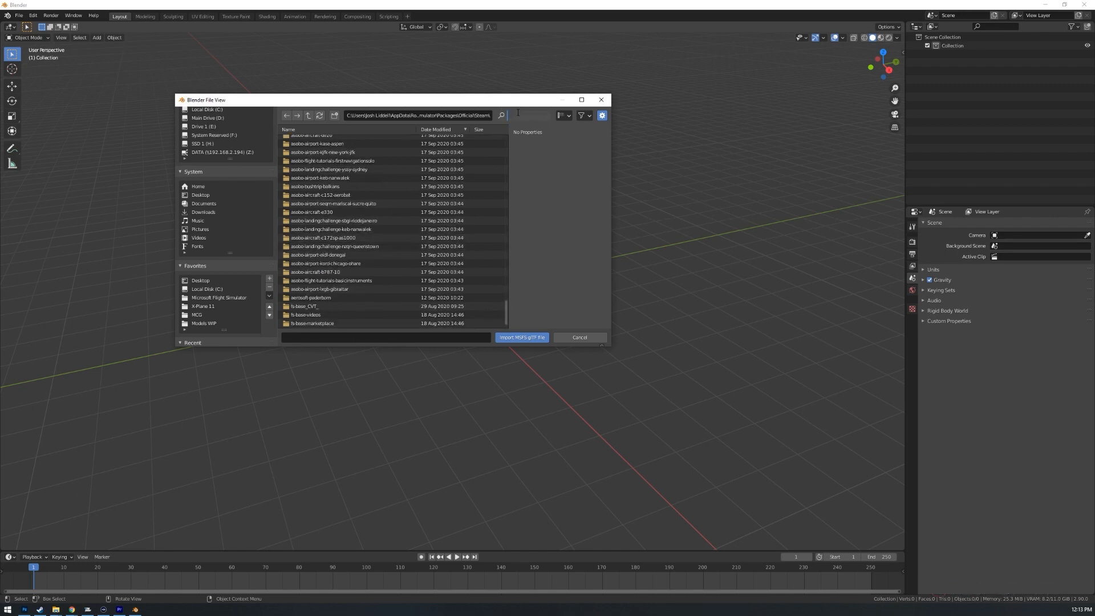
- Filter for cj4 and drill through asobo-aircraft-cj4 and SimObjects to a model file
text(cj4)
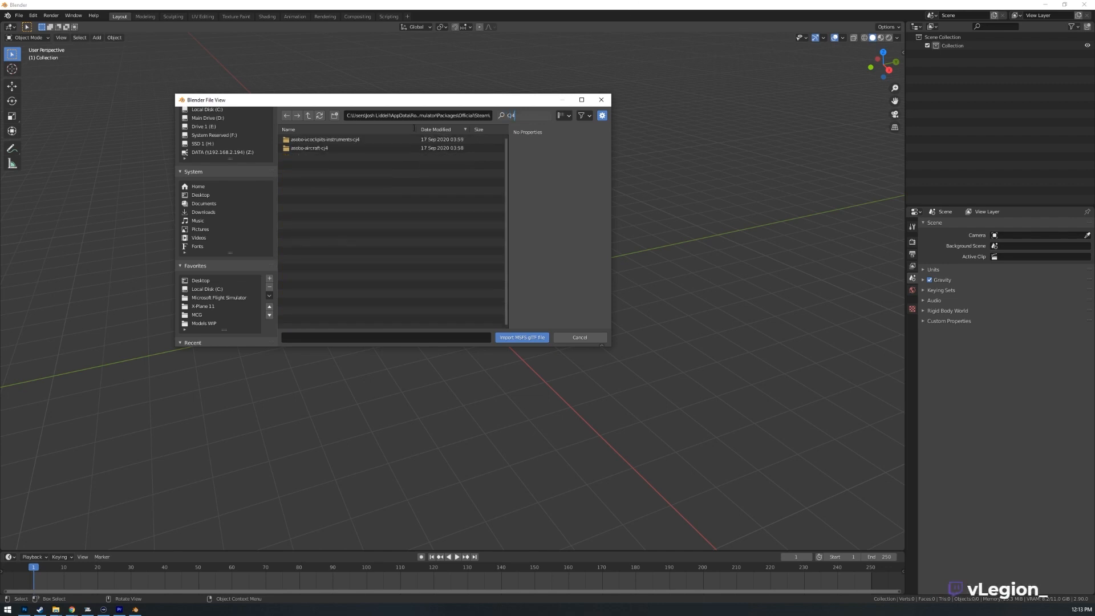
double_click(297, 149)
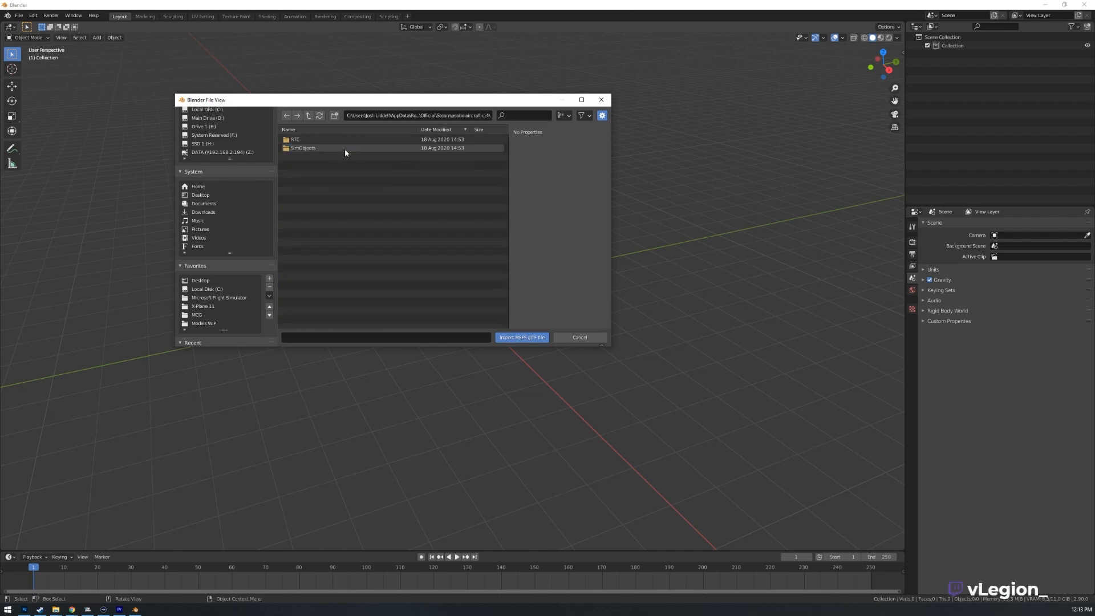
double_click(297, 148)
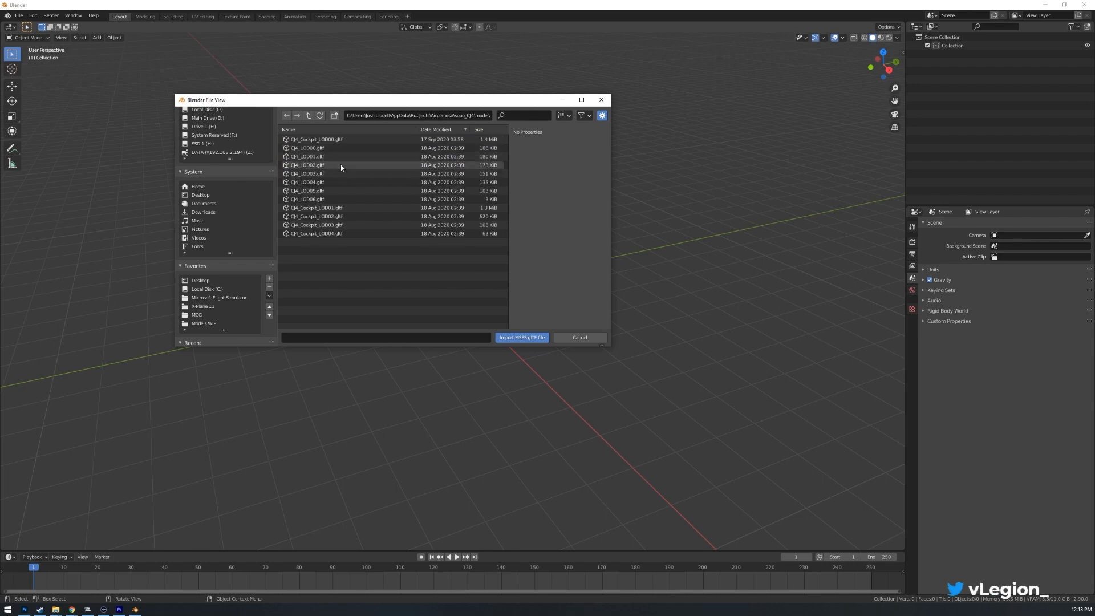
click(306, 148)
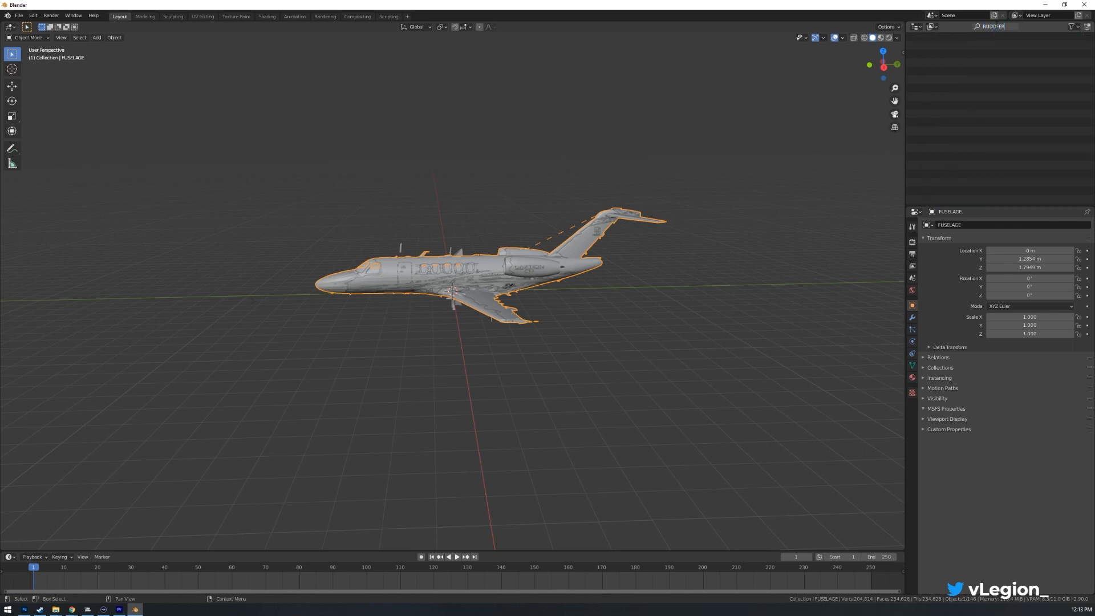
- Search the Outliner for 'RUDDE' to list the CJ4's rudder objects
text(RUDDE)
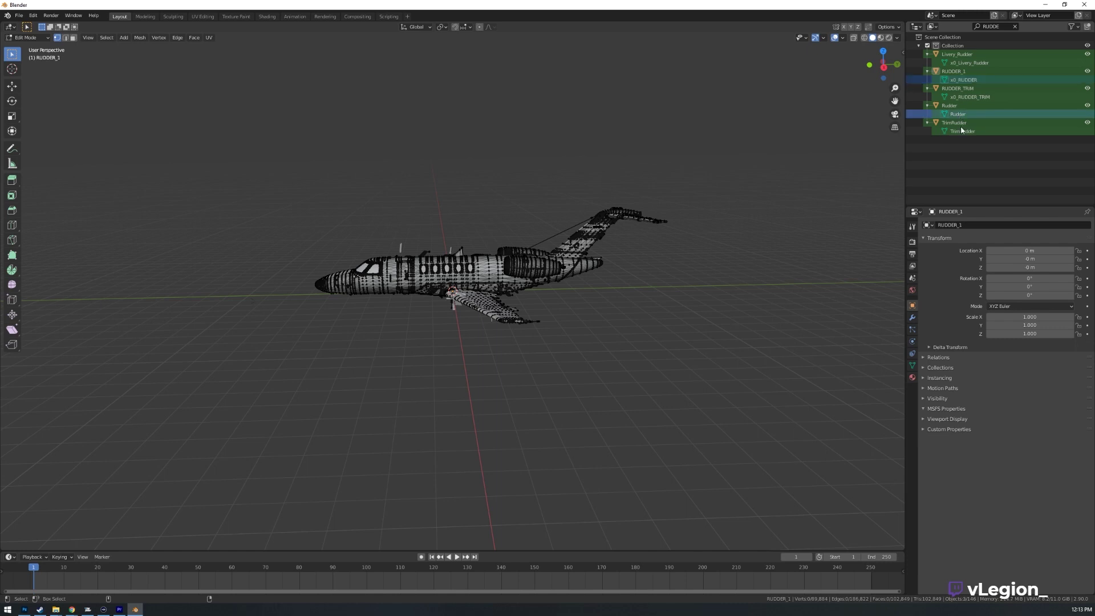
- Add the TrimRudder object to the selection in the Outliner
click(962, 130)
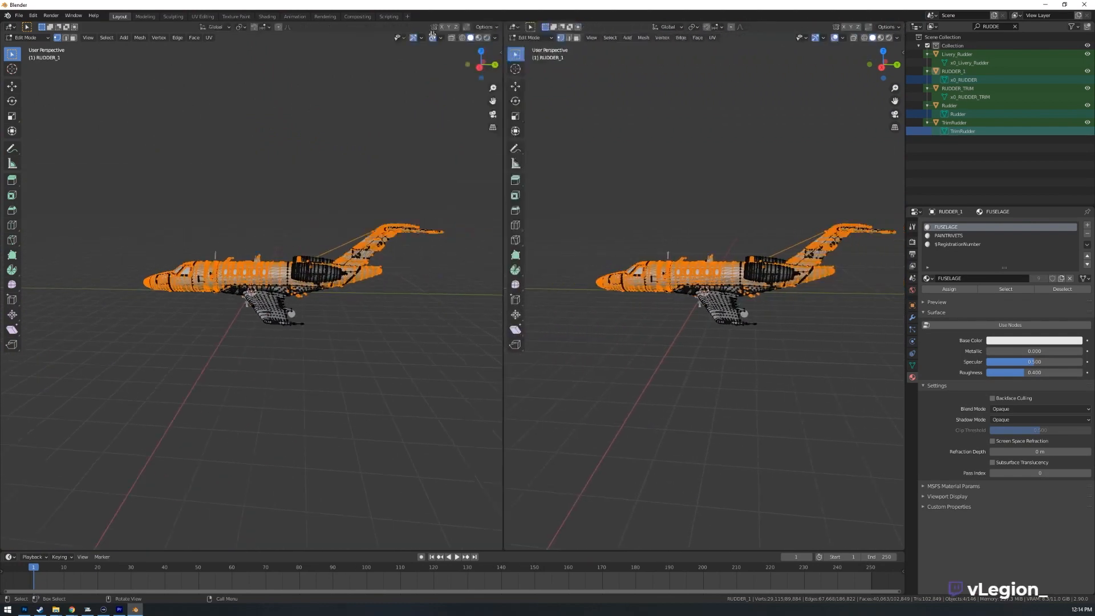
- Switch the left area to a UV Editor showing the fuselage material's UV layout
click(27, 37)
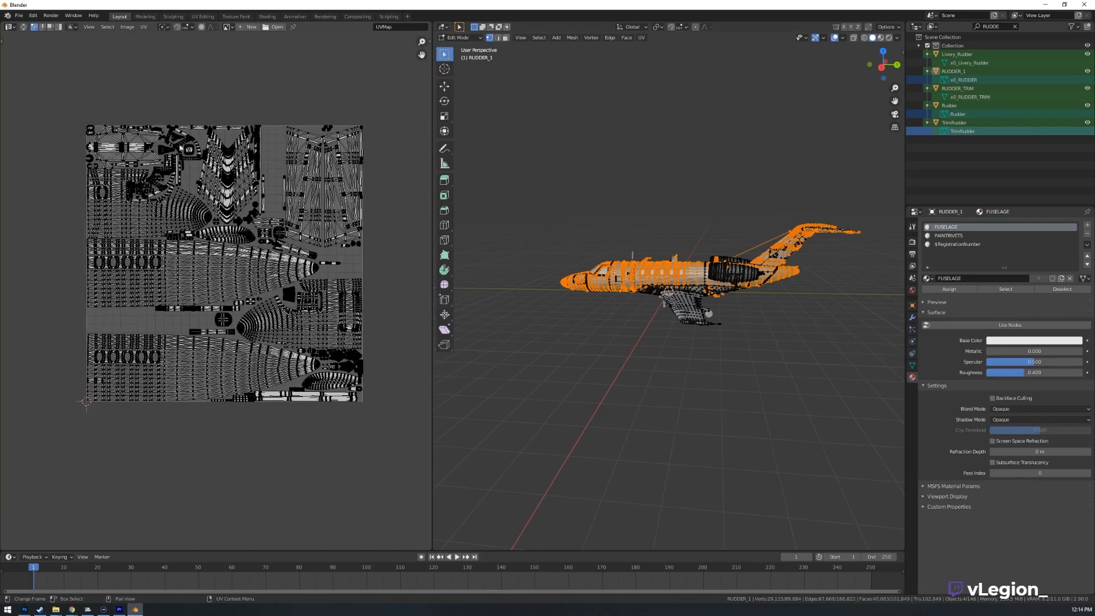
mouse_move(16, 123)
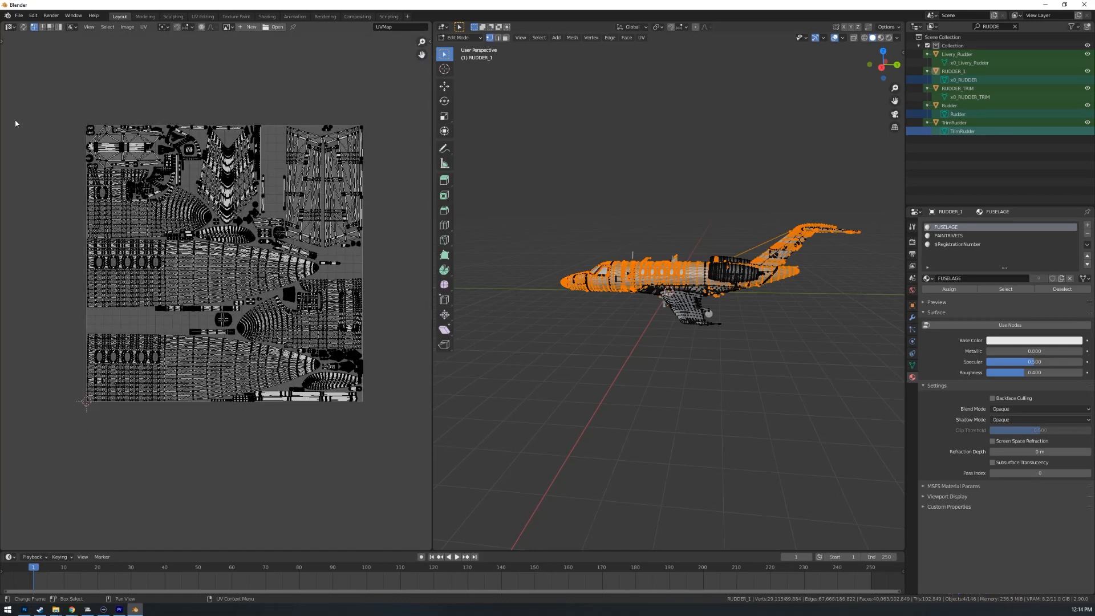
mouse_move(54, 132)
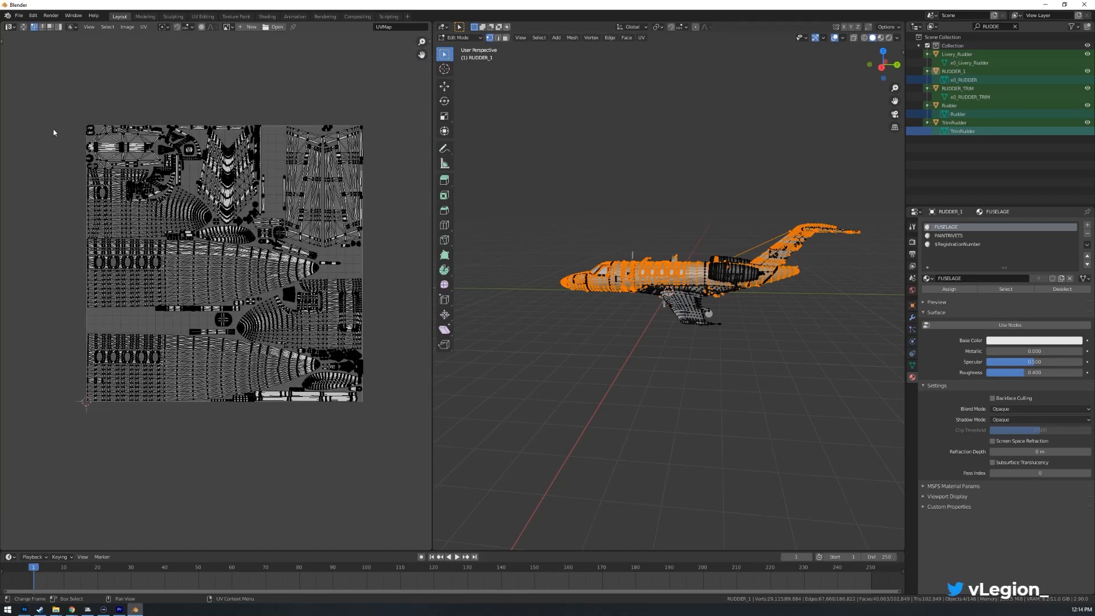